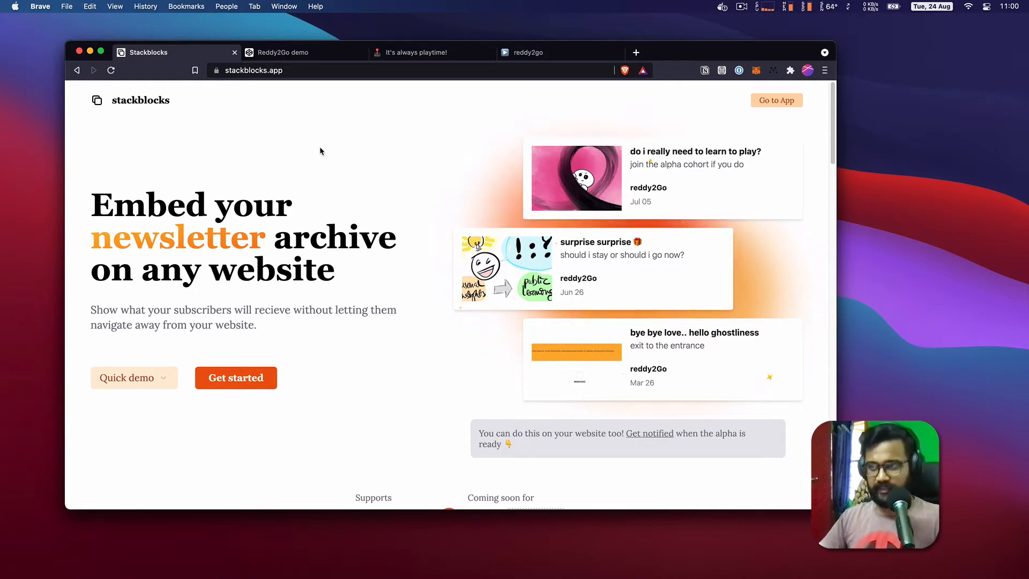
Browse the live reddy2go site and its newsletter archive, then bring up the Reddy2Go demo pen.
{"action": "left_click", "coordinate": [558, 53]}
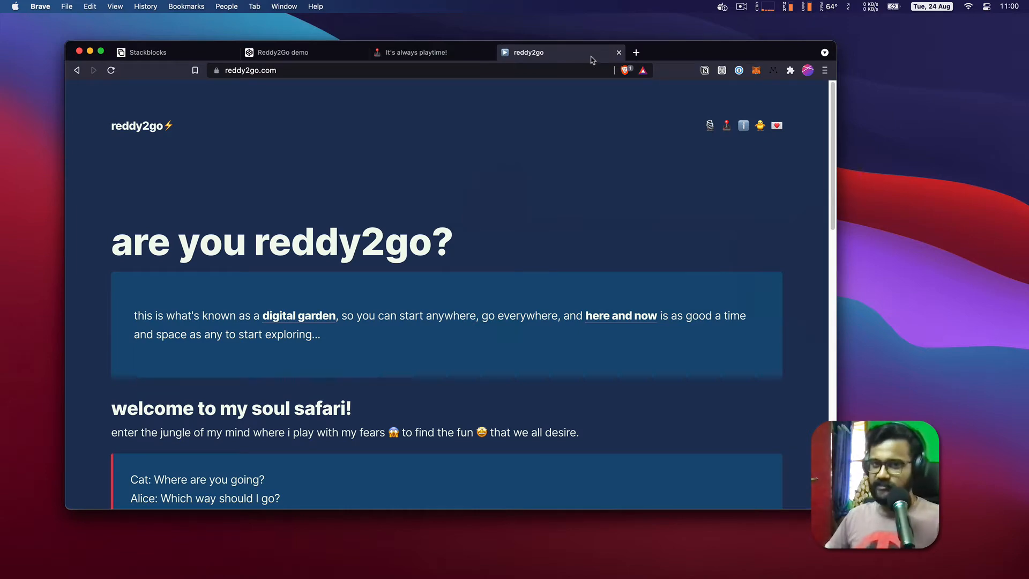
{"action": "scroll", "scroll_direction": "down", "scroll_amount": 3}
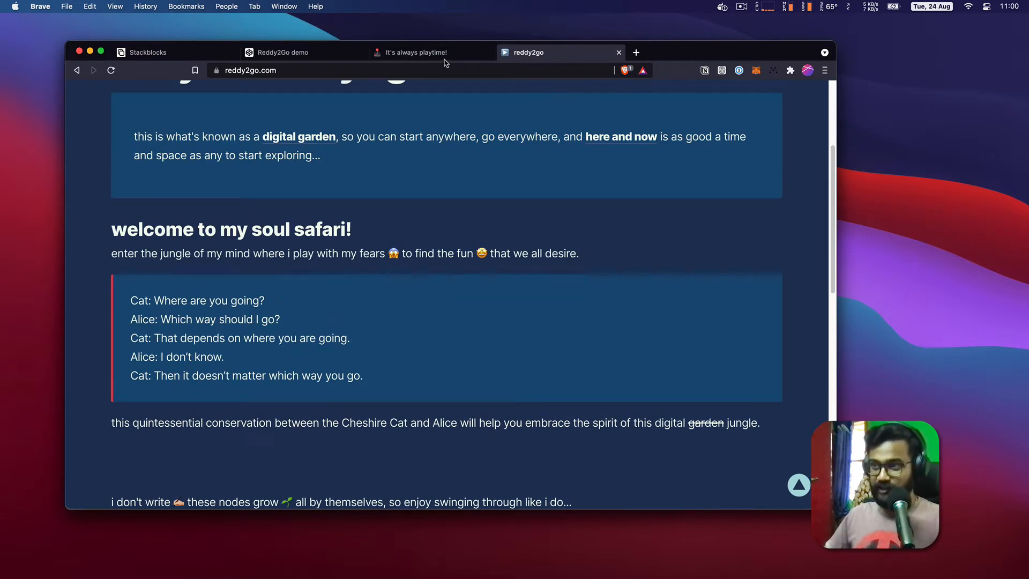
{"action": "left_click", "coordinate": [414, 52]}
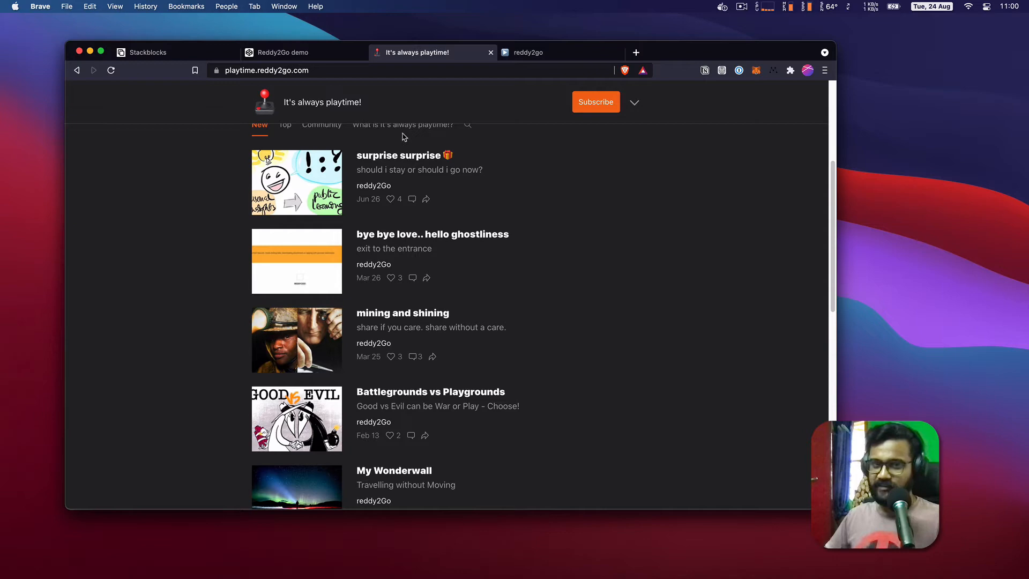
{"action": "scroll", "scroll_direction": "down", "scroll_amount": 3}
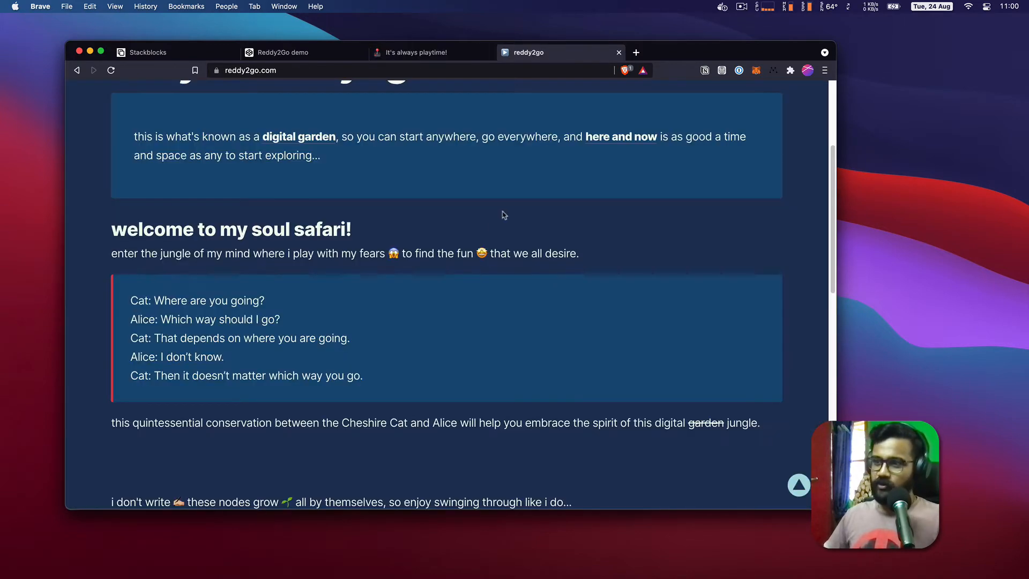
{"action": "scroll", "scroll_direction": "down", "scroll_amount": 3}
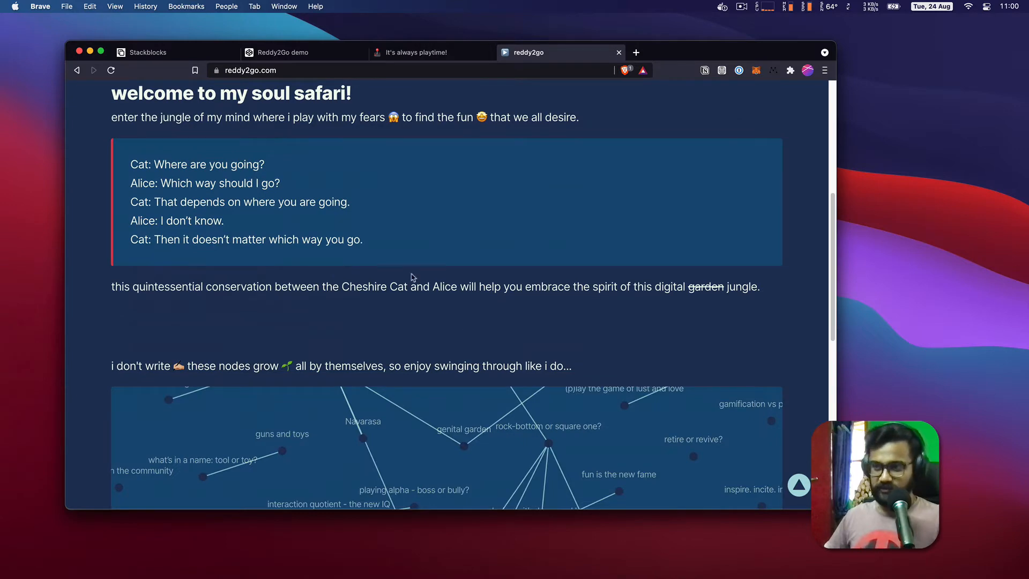
{"action": "scroll", "scroll_direction": "up", "scroll_amount": 3}
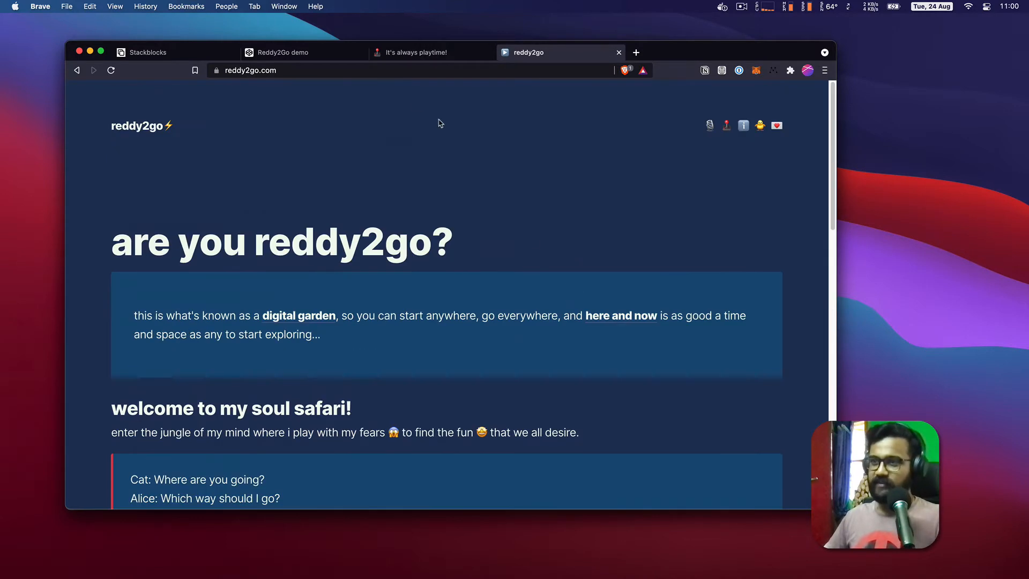
{"action": "left_click", "coordinate": [282, 53]}
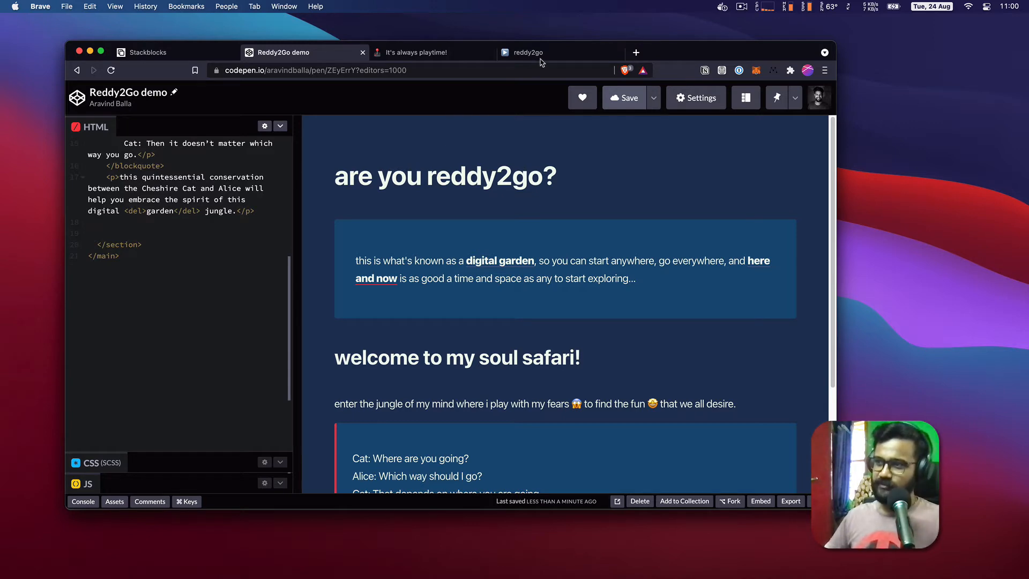
Append a 'past issues' heading and the 'i send out emails to you so you can play!' paragraph.
{"action": "left_click", "coordinate": [558, 52]}
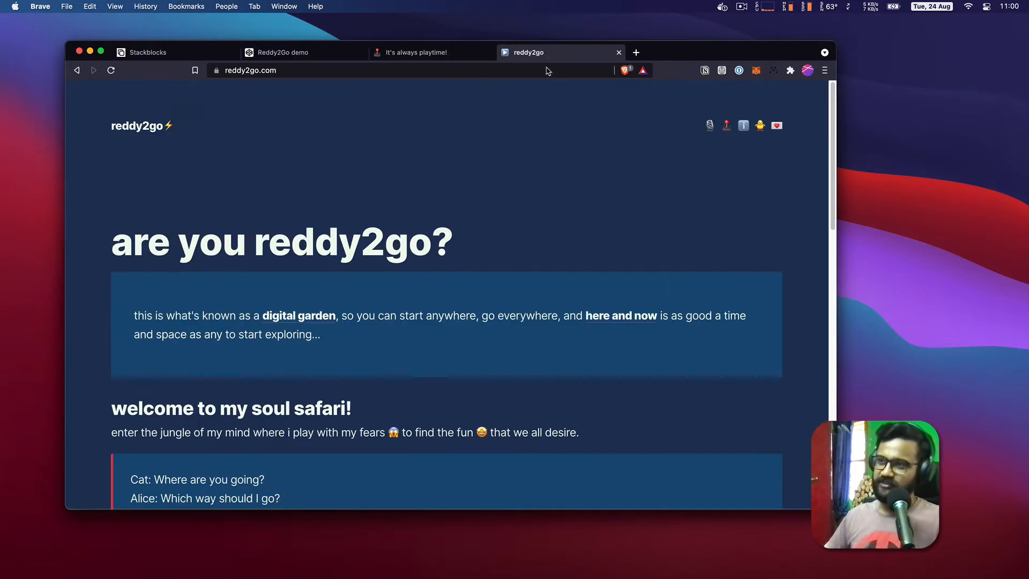
{"action": "left_click", "coordinate": [286, 53]}
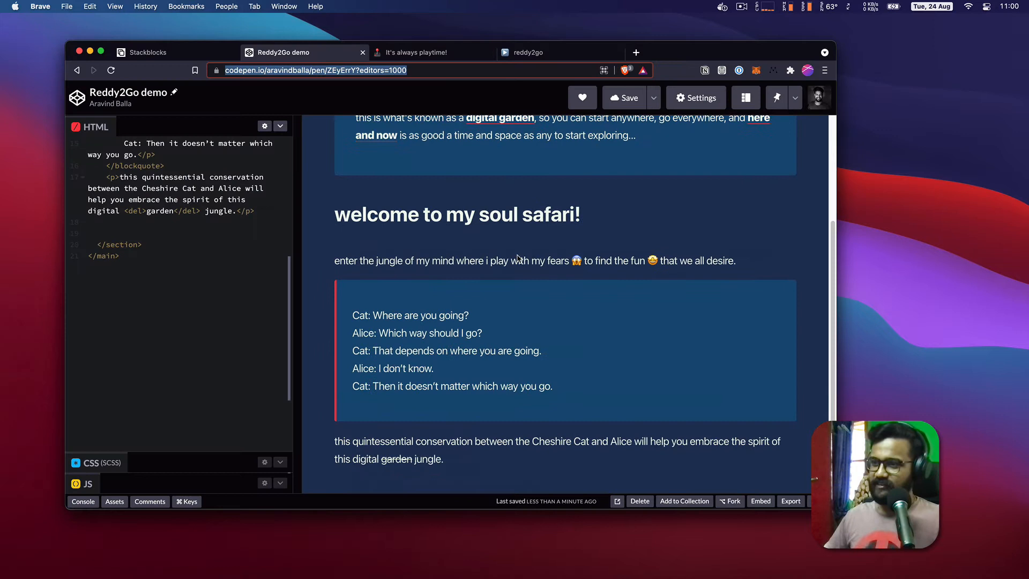
{"action": "mouse_move", "coordinate": [451, 474]}
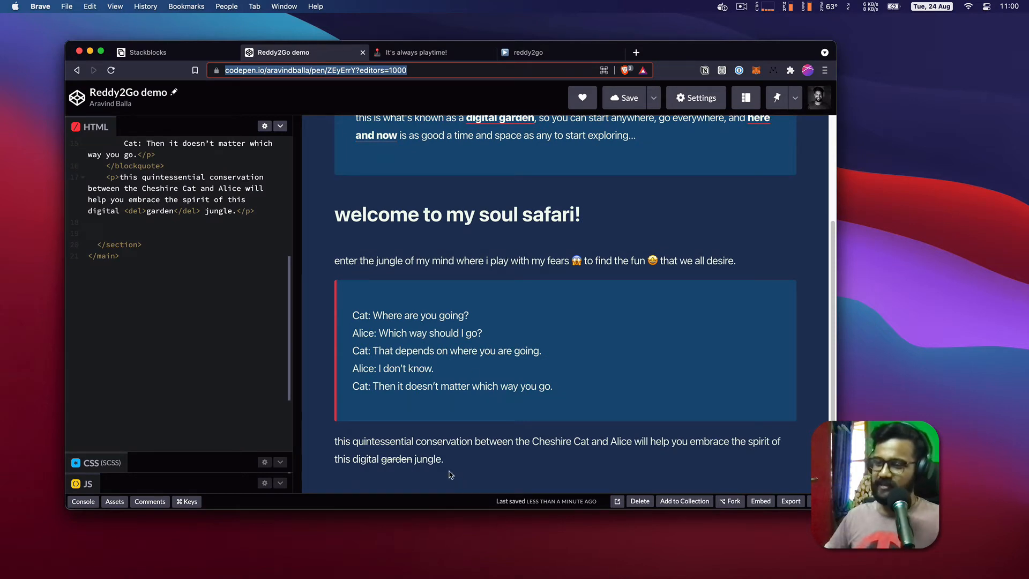
{"action": "mouse_move", "coordinate": [246, 225]}
{"action": "type", "text": "<p>i send out emails </p>"}
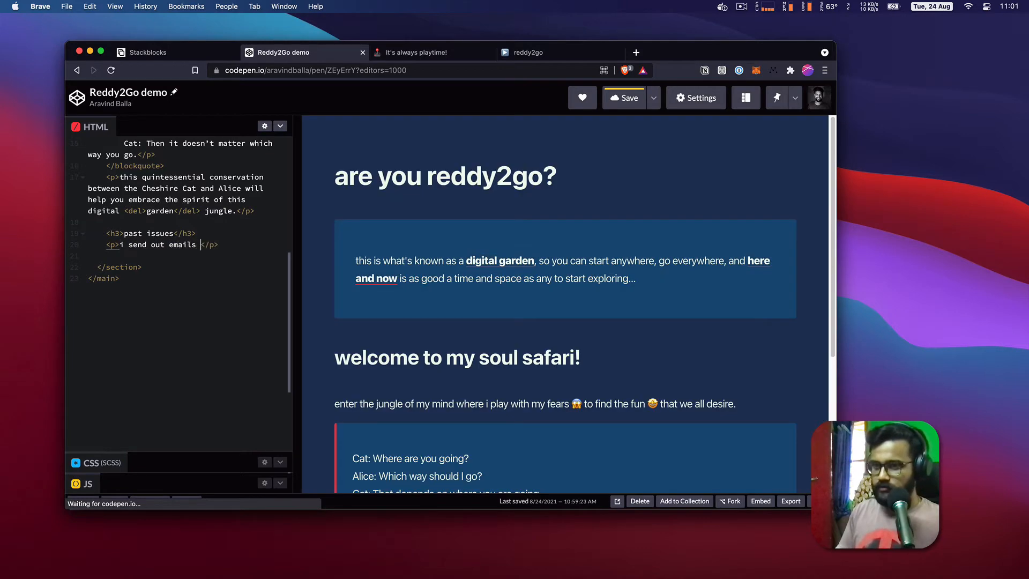
{"action": "type", "text": "to you"}
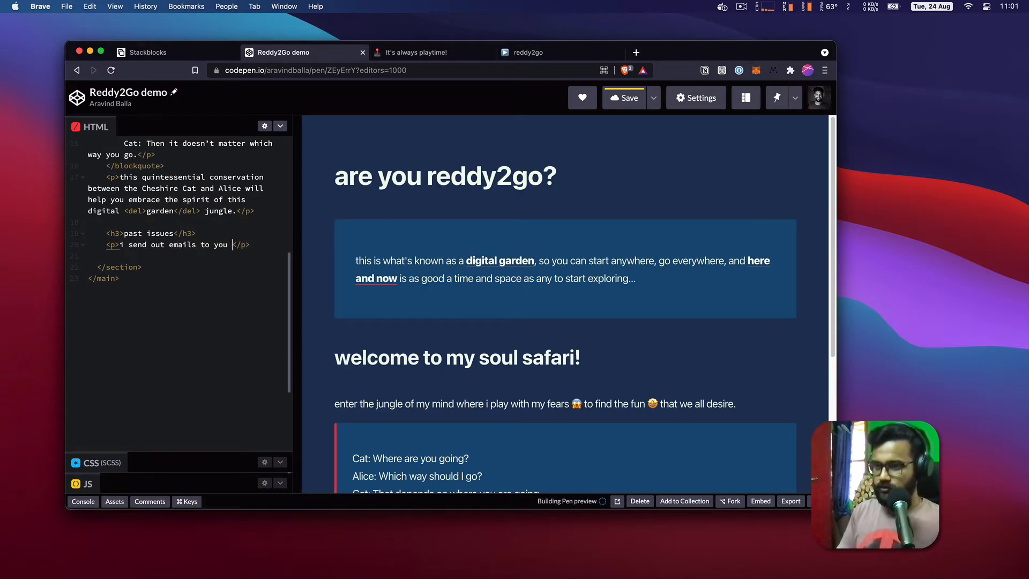
{"action": "type", "text": "so you can play!"}
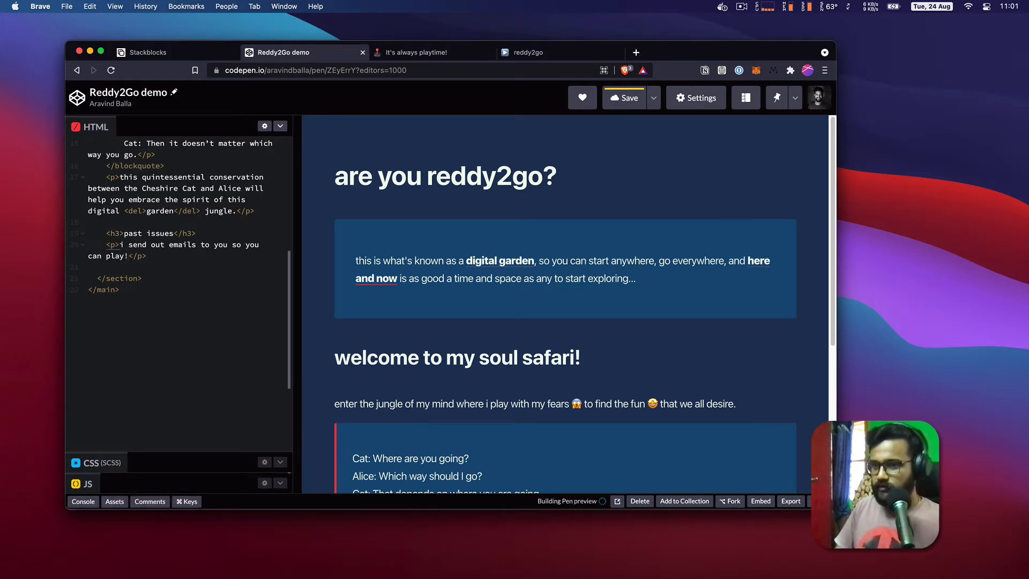
{"action": "left_click", "coordinate": [623, 98]}
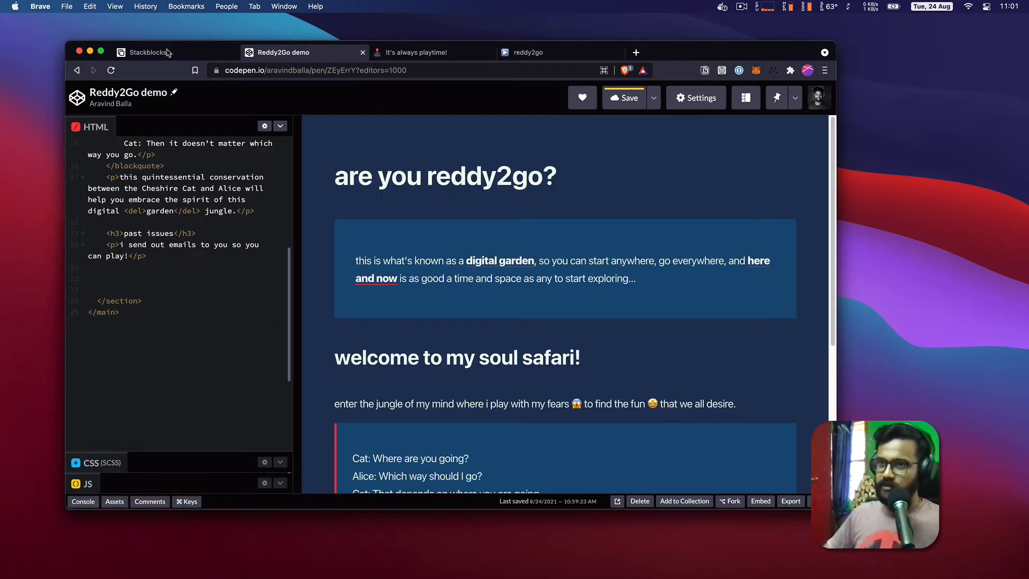
Add the playtime.reddy2go.com Substack newsletter in Stackblocks' Setup your Newsletter.
{"action": "left_click", "coordinate": [148, 53]}
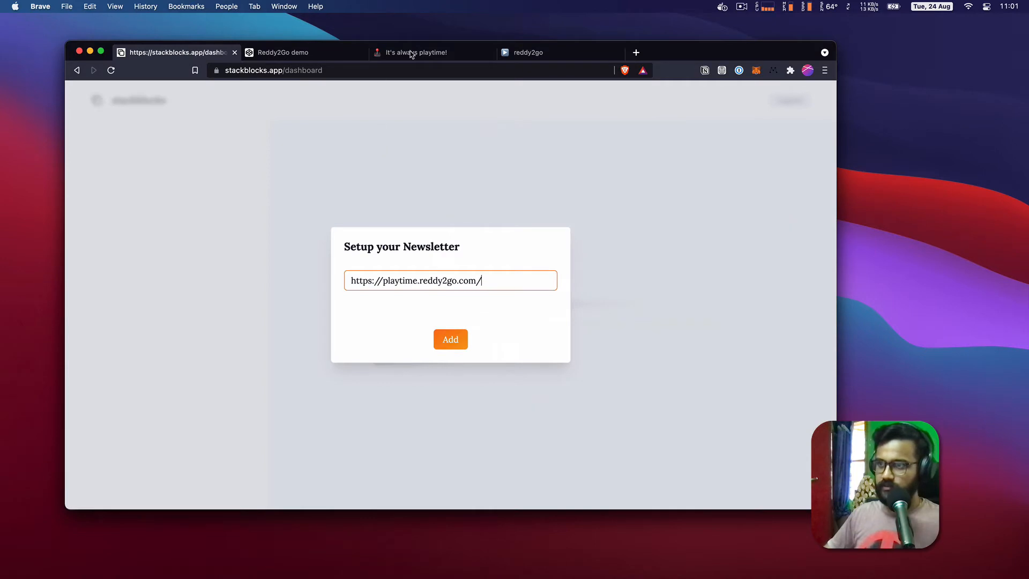
{"action": "left_click", "coordinate": [415, 53]}
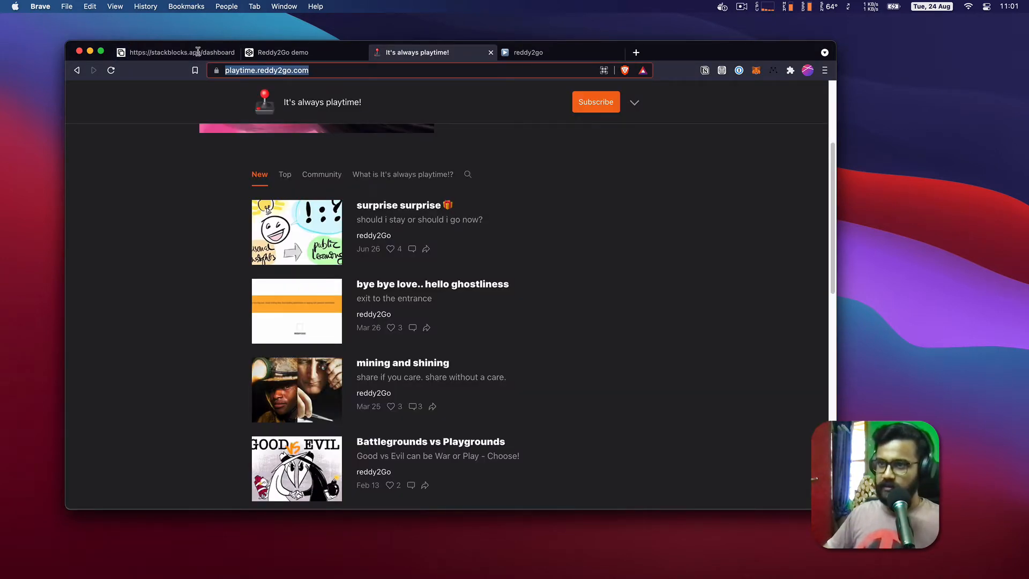
{"action": "left_click", "coordinate": [178, 52]}
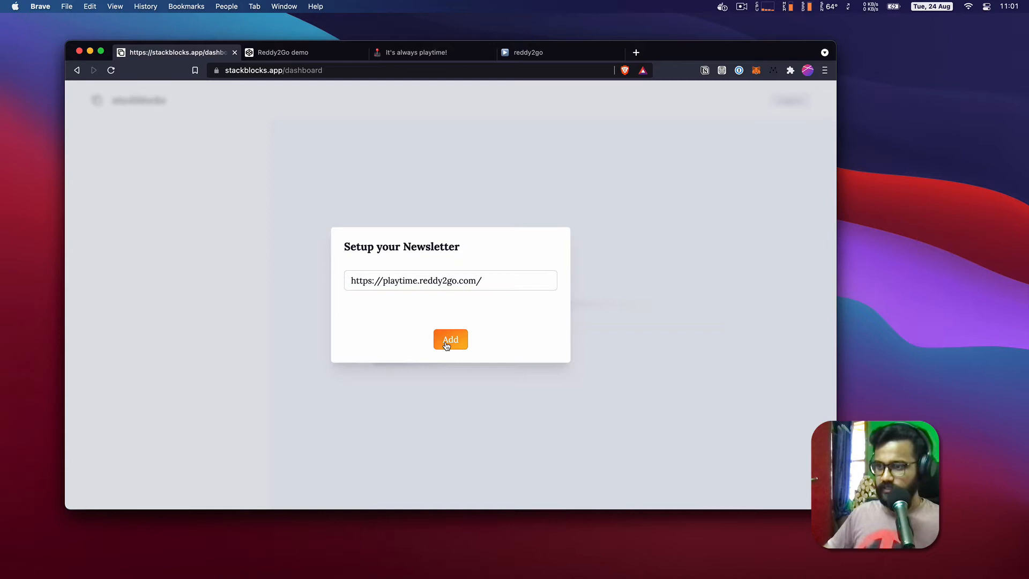
{"action": "left_click", "coordinate": [450, 339]}
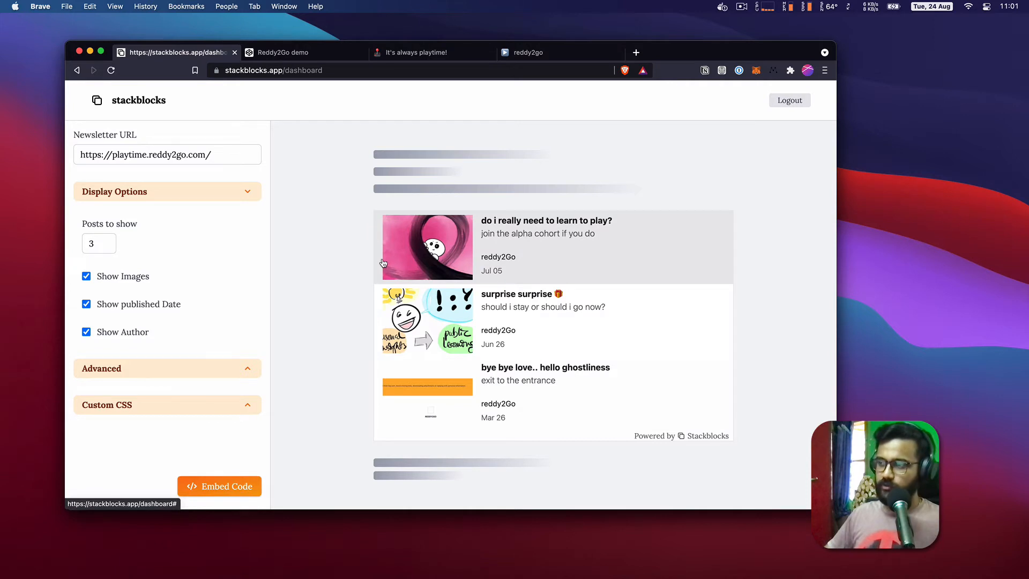
{"action": "mouse_move", "coordinate": [216, 272]}
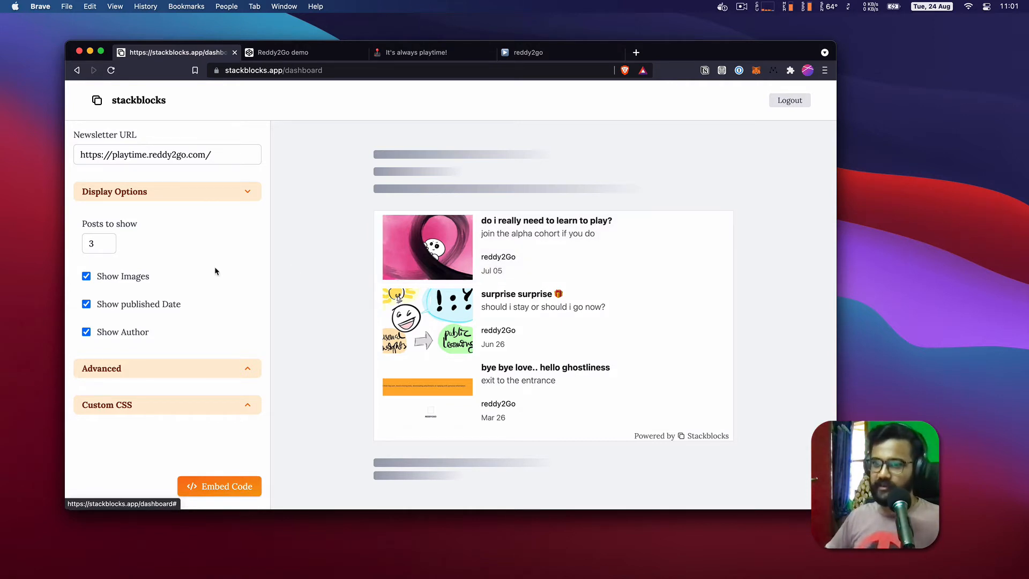
Show four posts in the archive block and hide their published dates.
{"action": "left_click", "coordinate": [106, 240]}
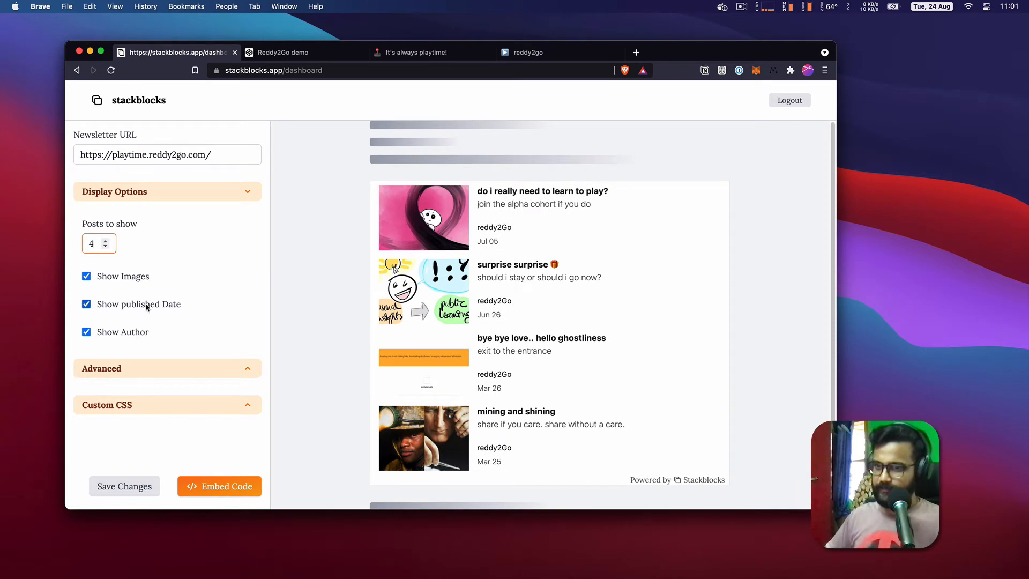
{"action": "left_click", "coordinate": [86, 304]}
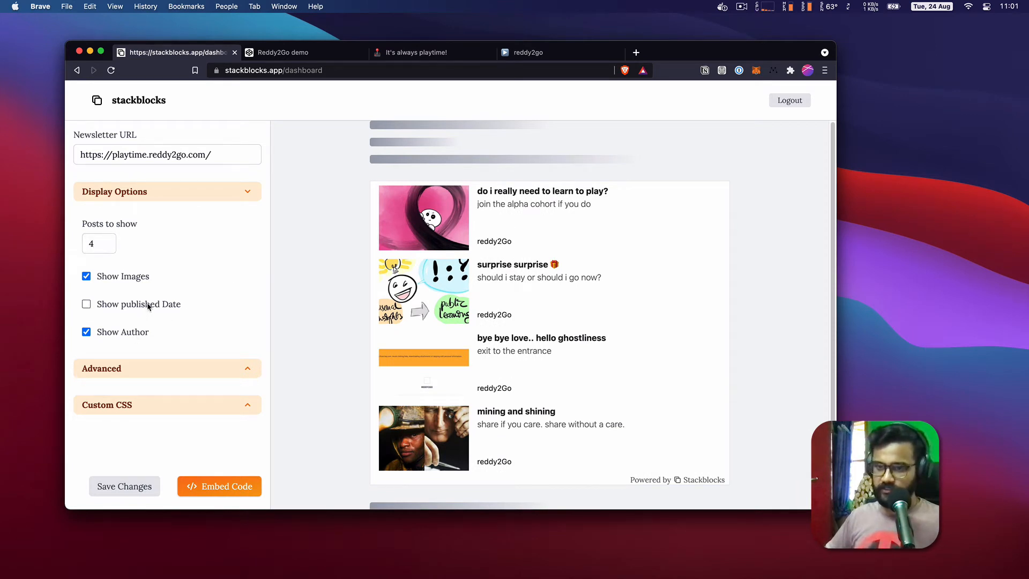
{"action": "left_click", "coordinate": [124, 486]}
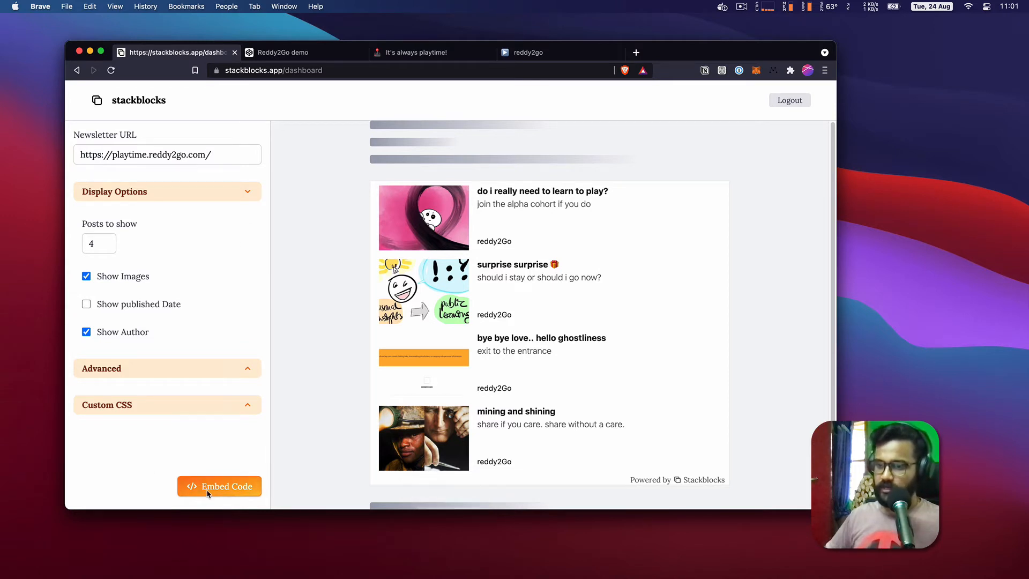
Copy the widget's HTML embed code and return to the CodePen replica.
{"action": "left_click", "coordinate": [219, 487]}
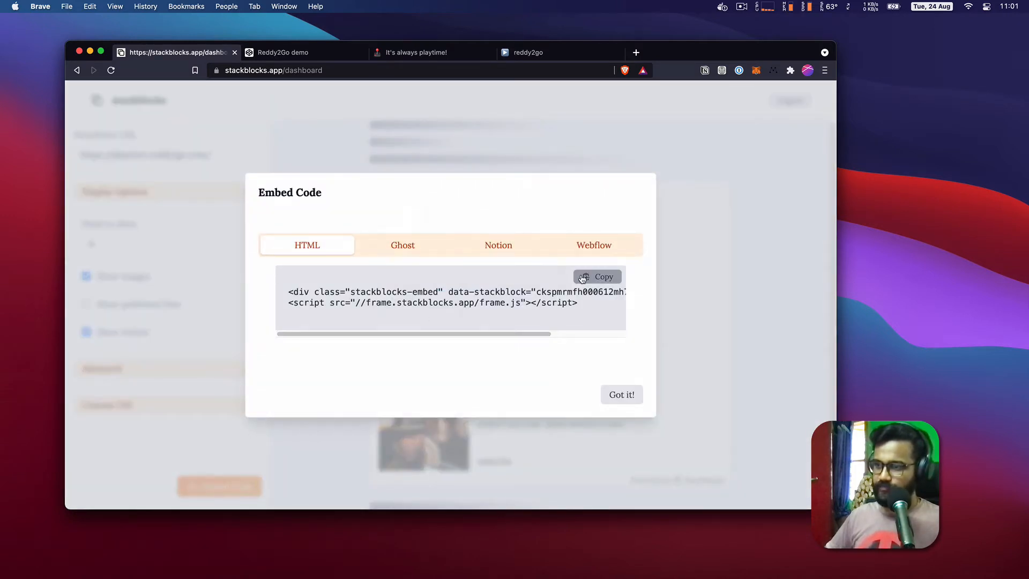
{"action": "left_click", "coordinate": [596, 277]}
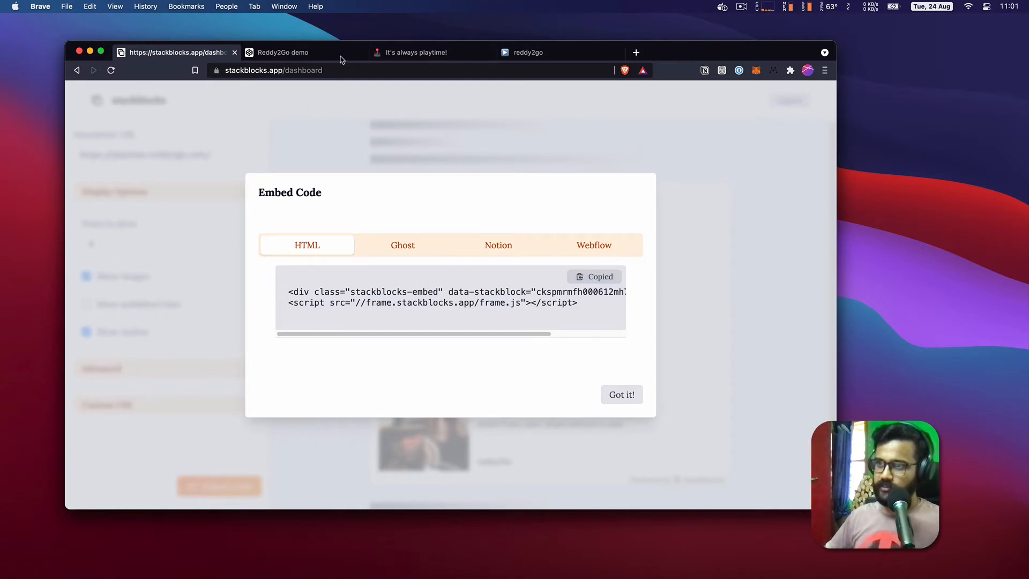
{"action": "left_click", "coordinate": [282, 52]}
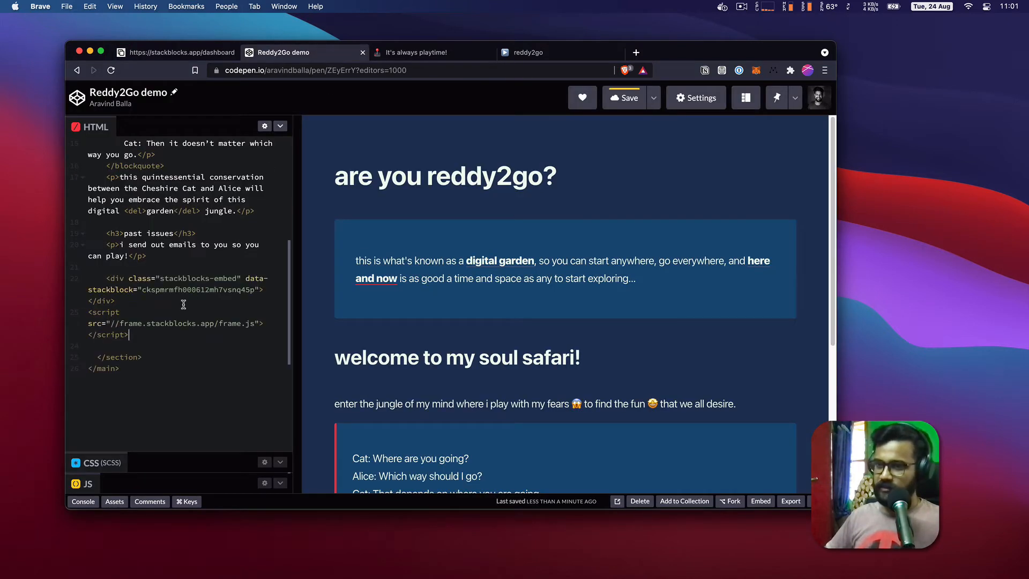
Paste the embed into the pen's HTML, save it, and return to Stackblocks.
{"action": "left_click", "coordinate": [624, 98]}
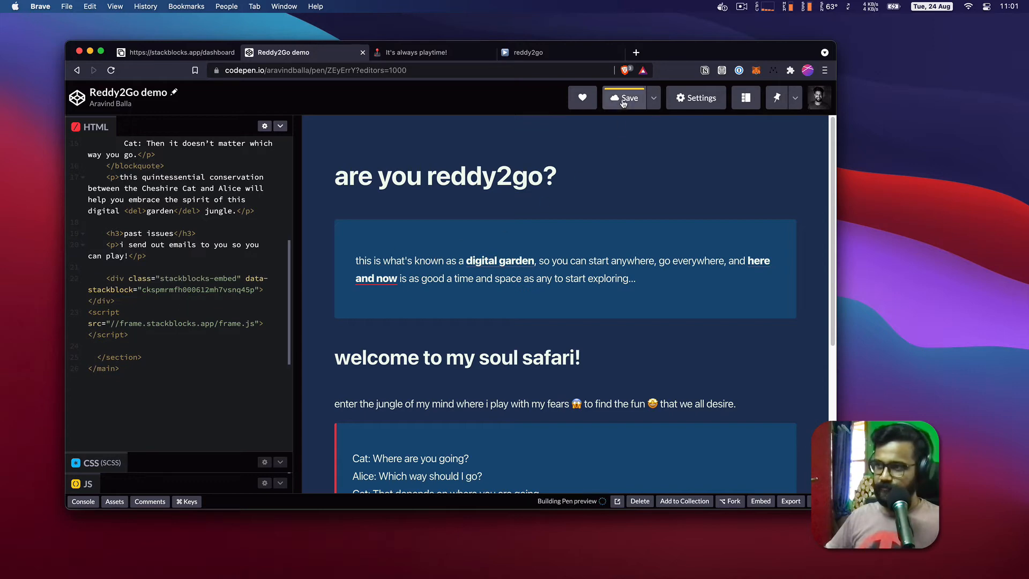
{"action": "left_click", "coordinate": [624, 98]}
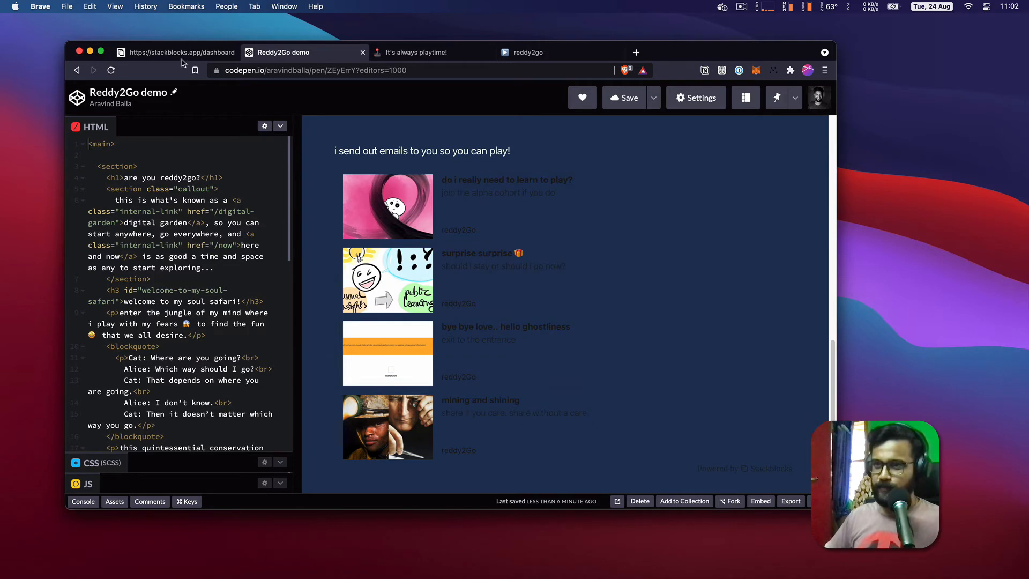
{"action": "left_click", "coordinate": [176, 52]}
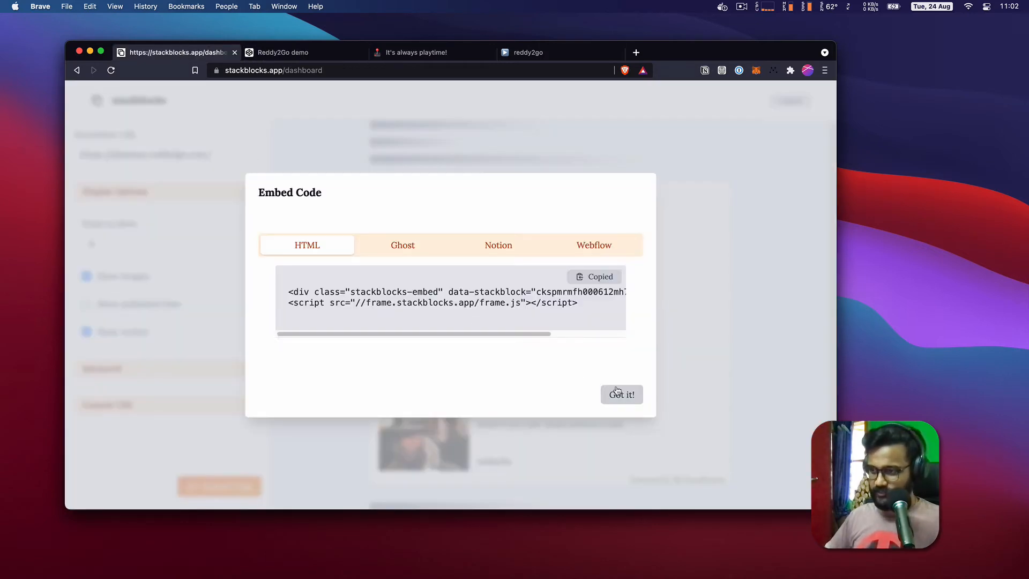
Dismiss the embed dialog, review the Advanced settings, and inspect reddy2go's :root colour variables.
{"action": "left_click", "coordinate": [622, 394]}
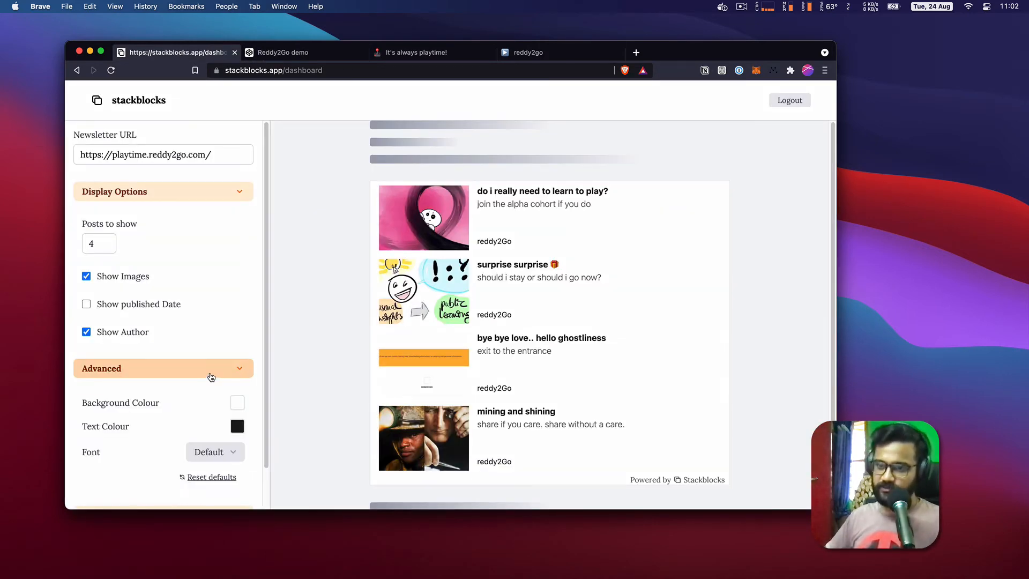
{"action": "scroll", "scroll_direction": "down", "scroll_amount": 3}
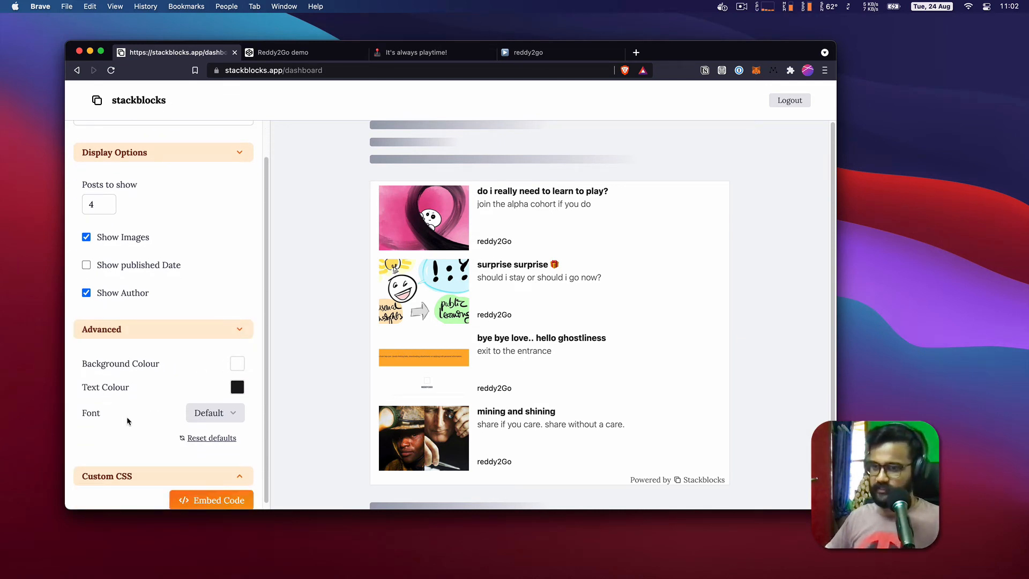
{"action": "left_click", "coordinate": [558, 52]}
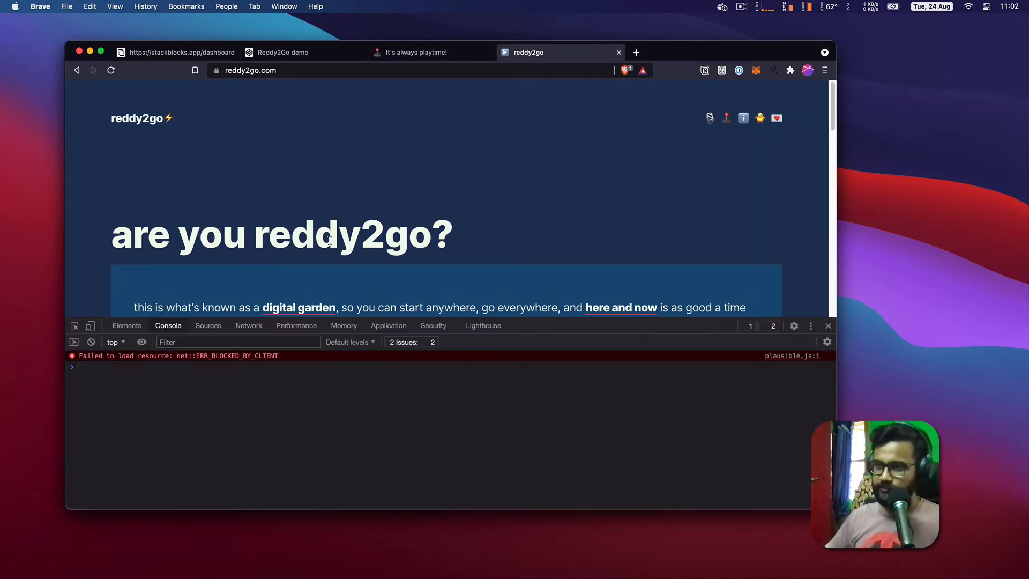
{"action": "left_click", "coordinate": [125, 325]}
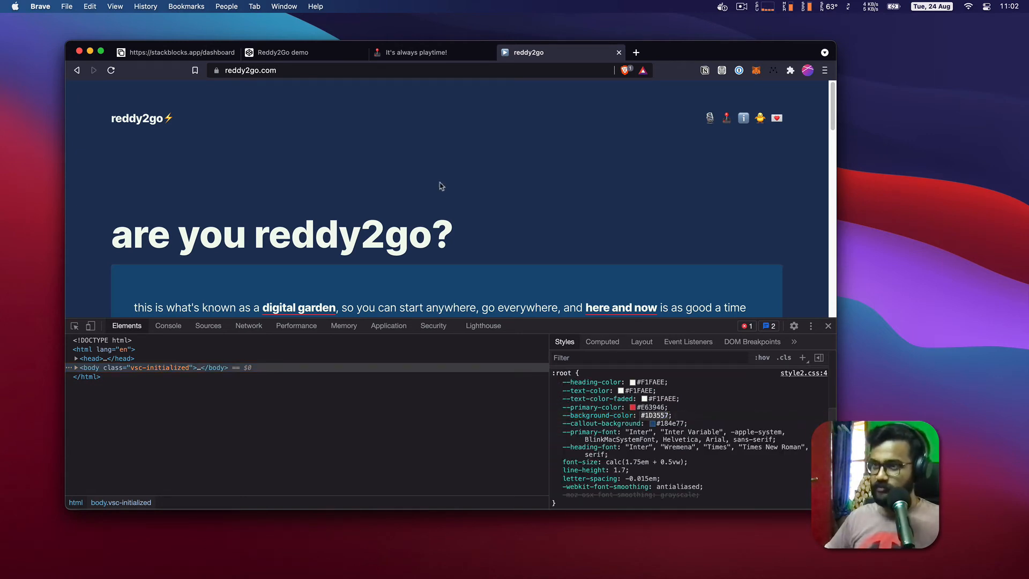
{"action": "left_click", "coordinate": [413, 53]}
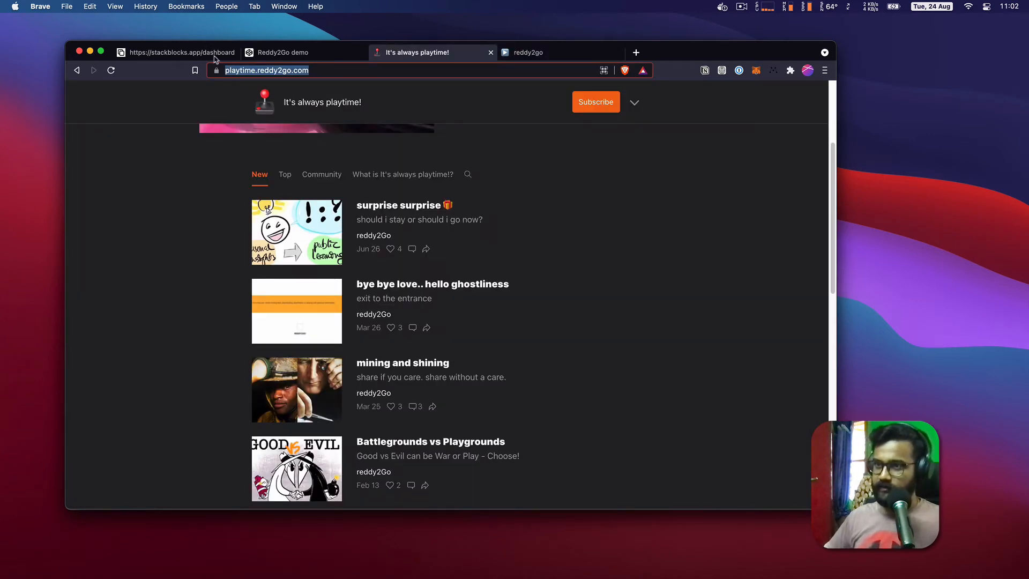
Set the embed's background colour to #1D3557.
{"action": "left_click", "coordinate": [177, 53]}
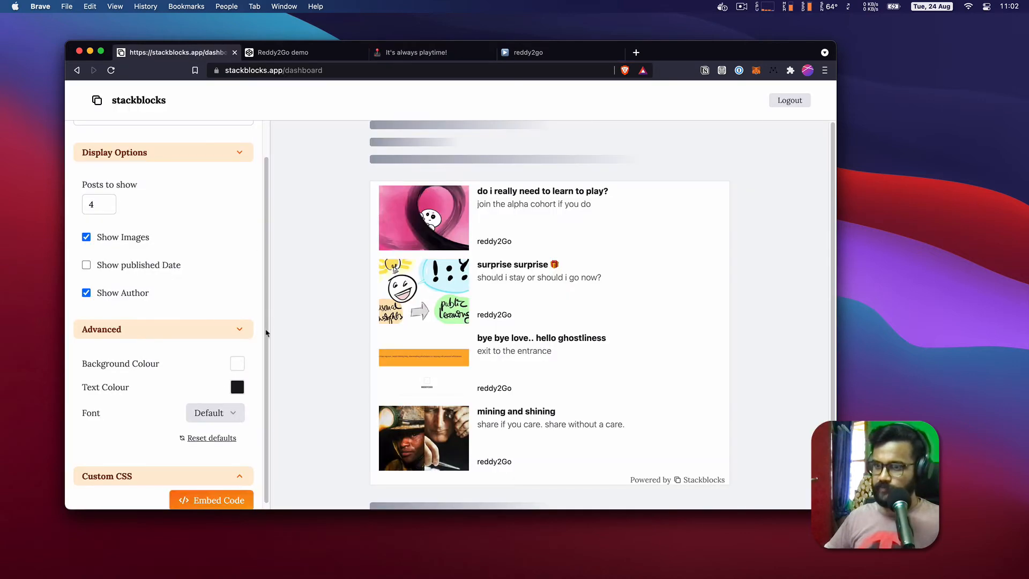
{"action": "left_click", "coordinate": [237, 364]}
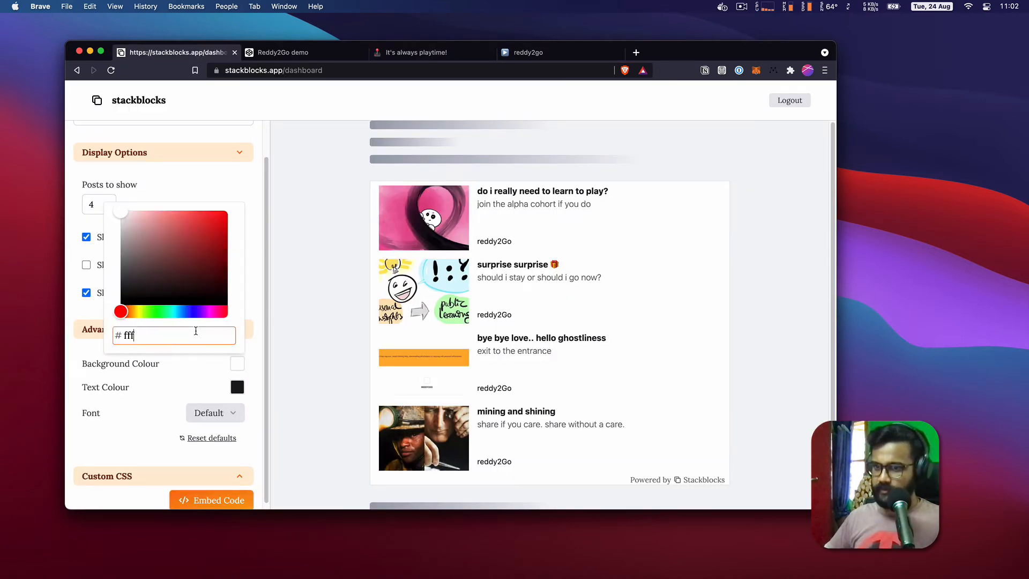
{"action": "type", "text": "1D3557;"}
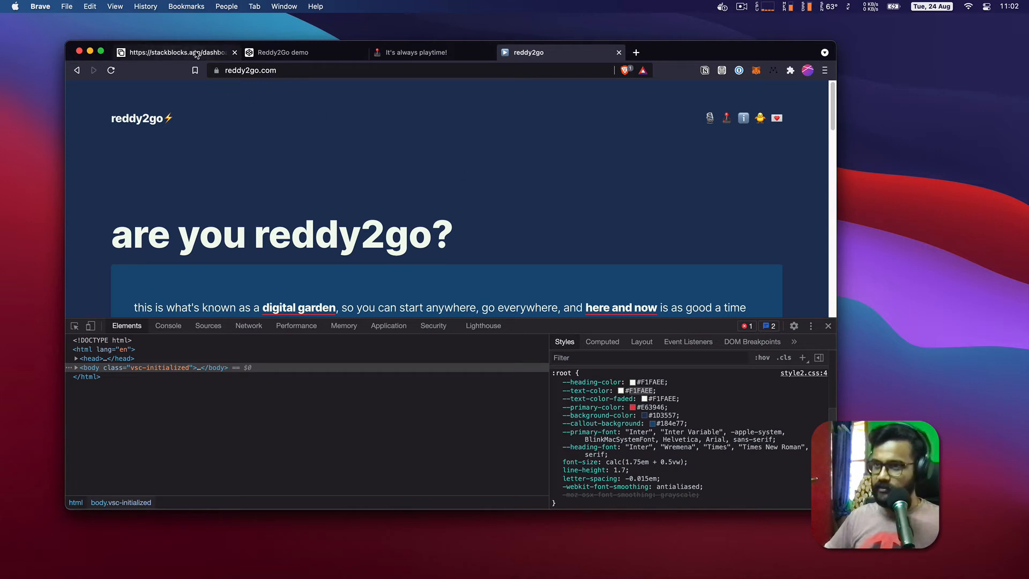
Set the text colour to #F1FAEE and pick out the site's primary font, Inter.
{"action": "left_click", "coordinate": [173, 52]}
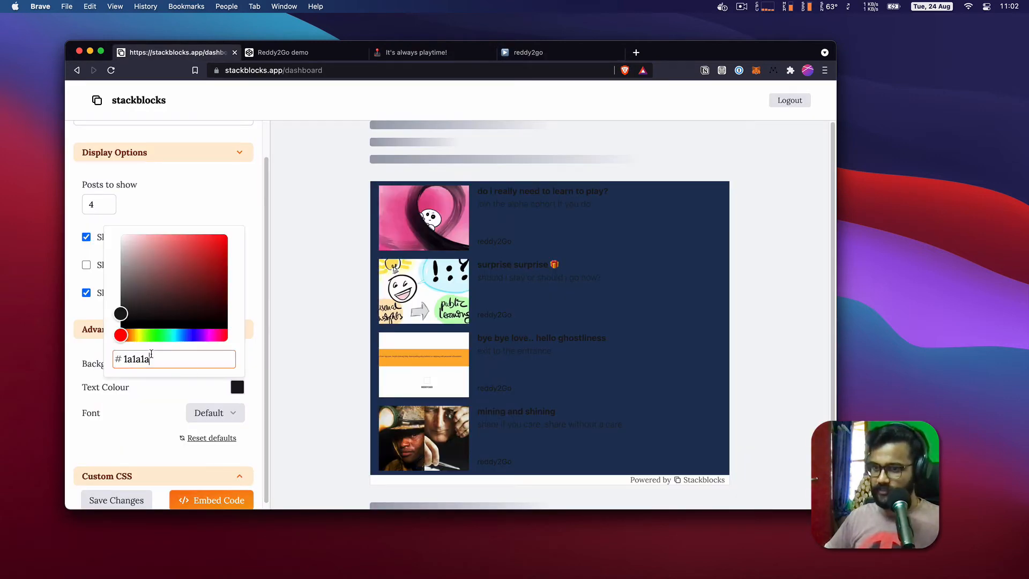
{"action": "type", "text": "F1FAEE"}
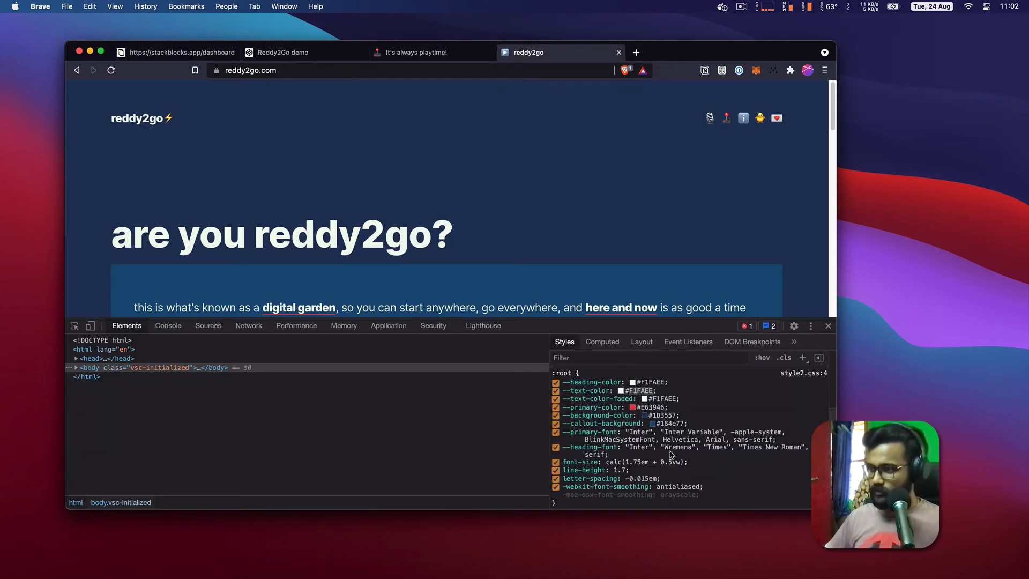
{"action": "double_click", "coordinate": [637, 432]}
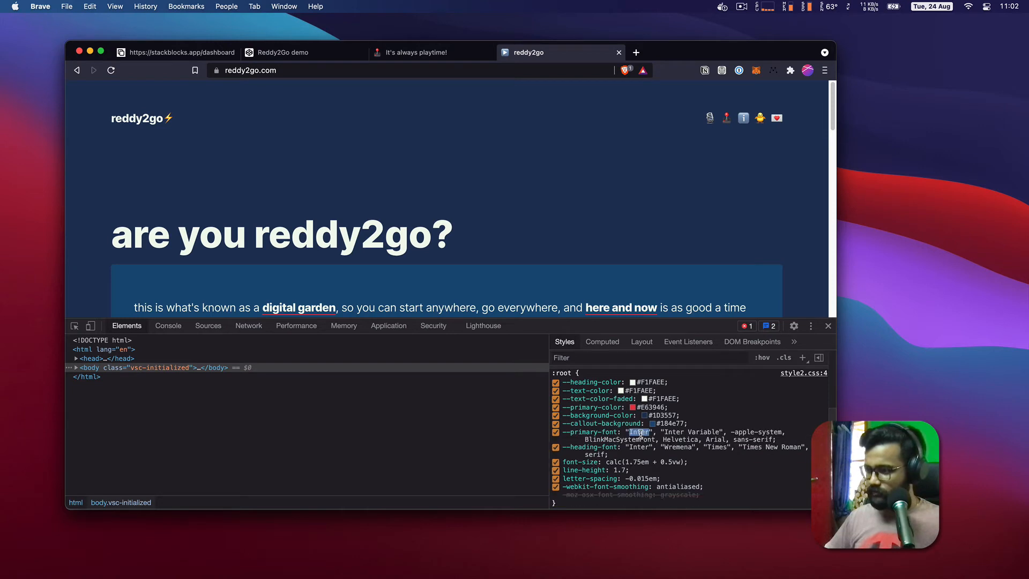
{"action": "mouse_move", "coordinate": [177, 53]}
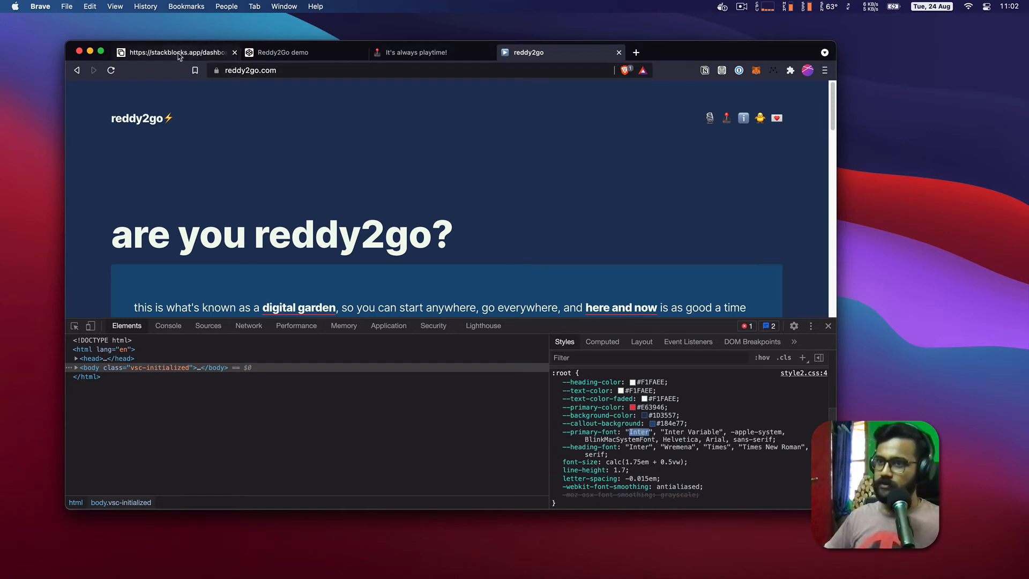
Set the embed font to Inter and save the display changes.
{"action": "left_click", "coordinate": [173, 52]}
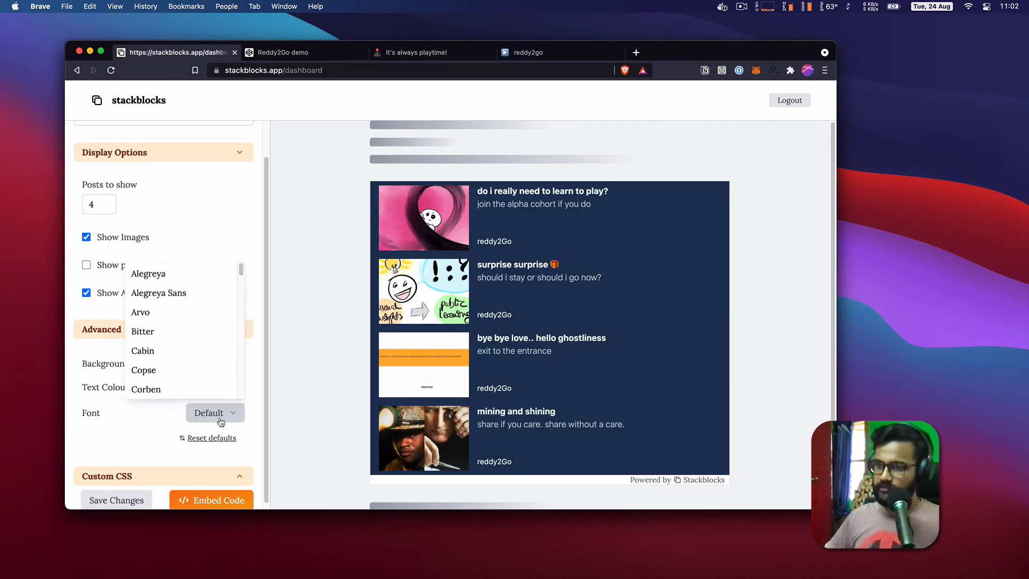
{"action": "scroll", "scroll_direction": "down", "scroll_amount": 3}
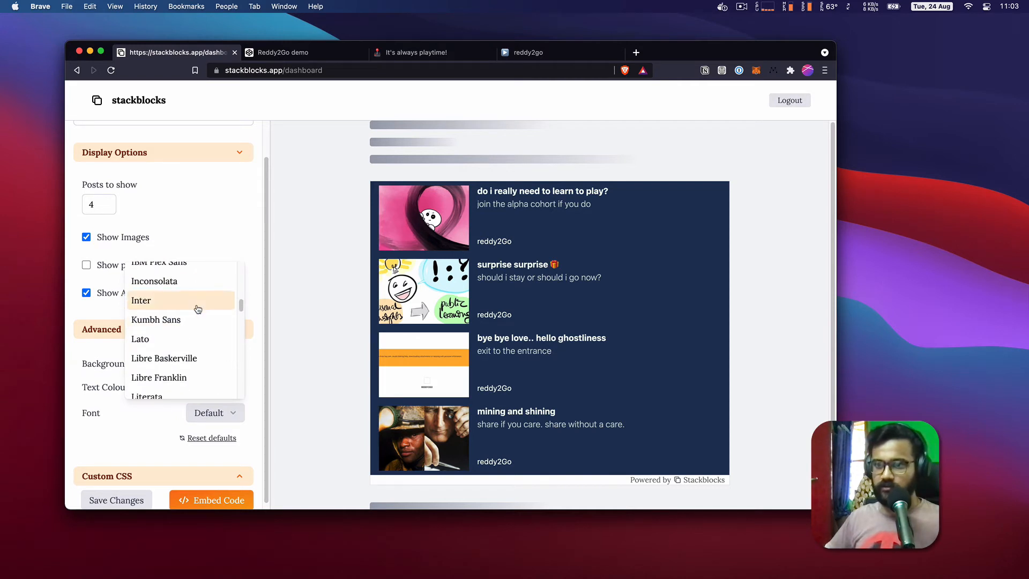
{"action": "left_click", "coordinate": [140, 300]}
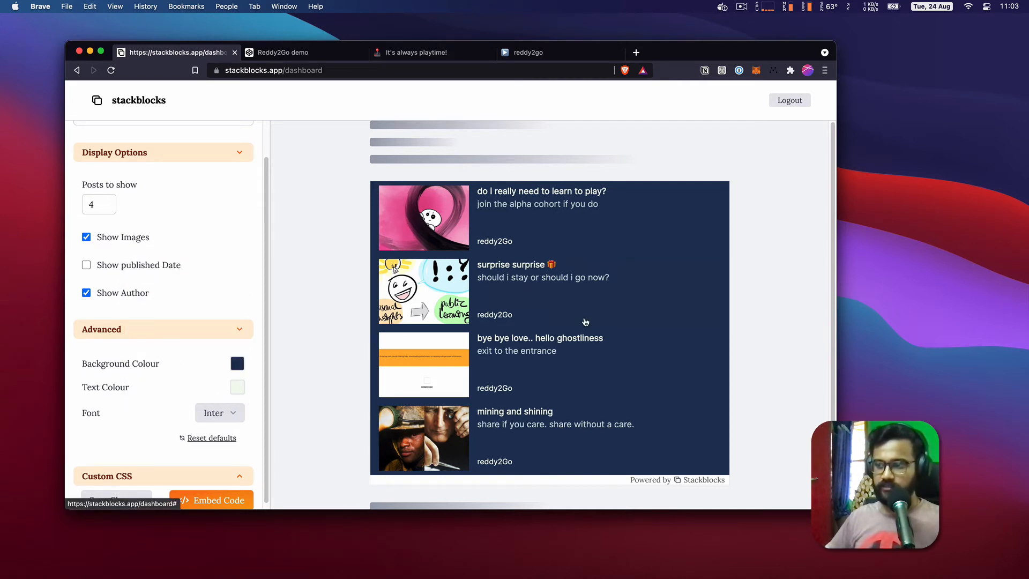
{"action": "mouse_move", "coordinate": [402, 409]}
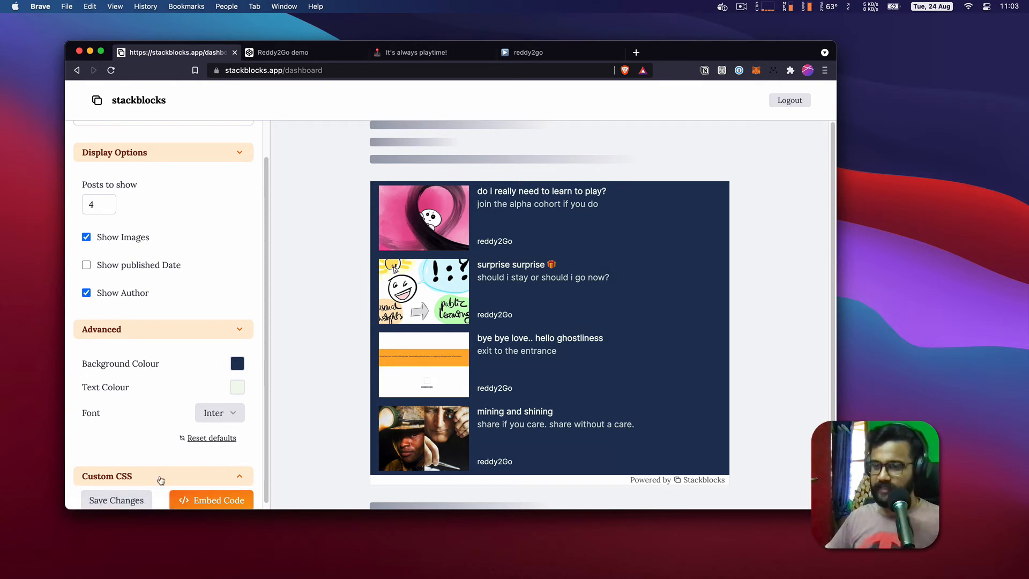
{"action": "left_click", "coordinate": [116, 500]}
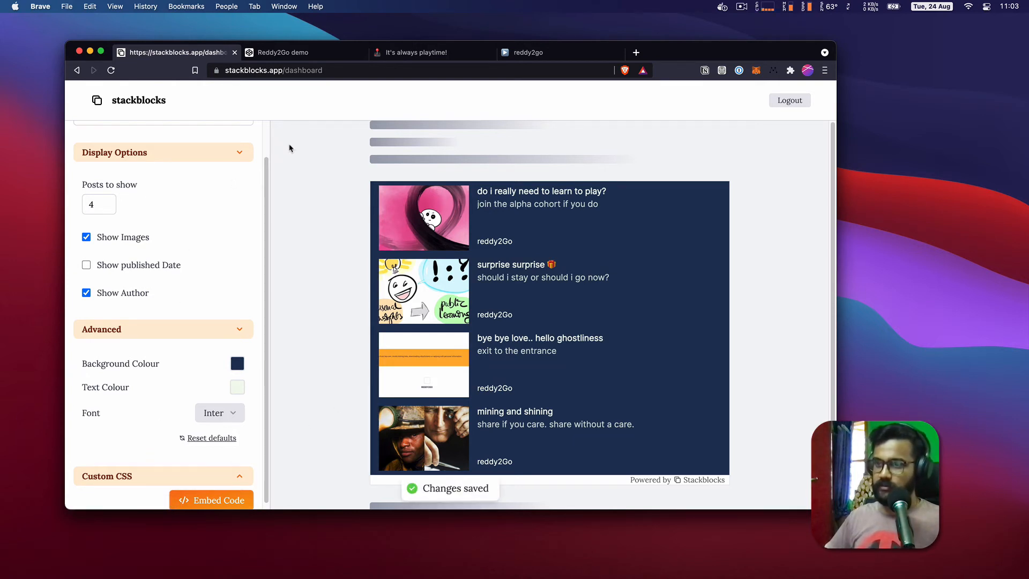
{"action": "mouse_move", "coordinate": [219, 412]}
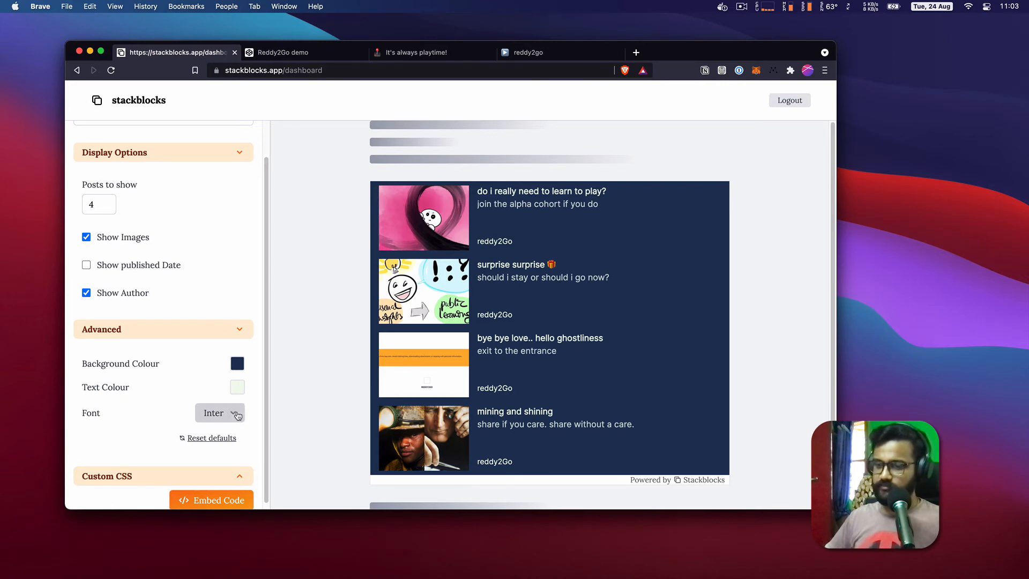
Check the restyled widget in the CodePen preview and open the 'surprise surprise' post.
{"action": "left_click", "coordinate": [282, 52]}
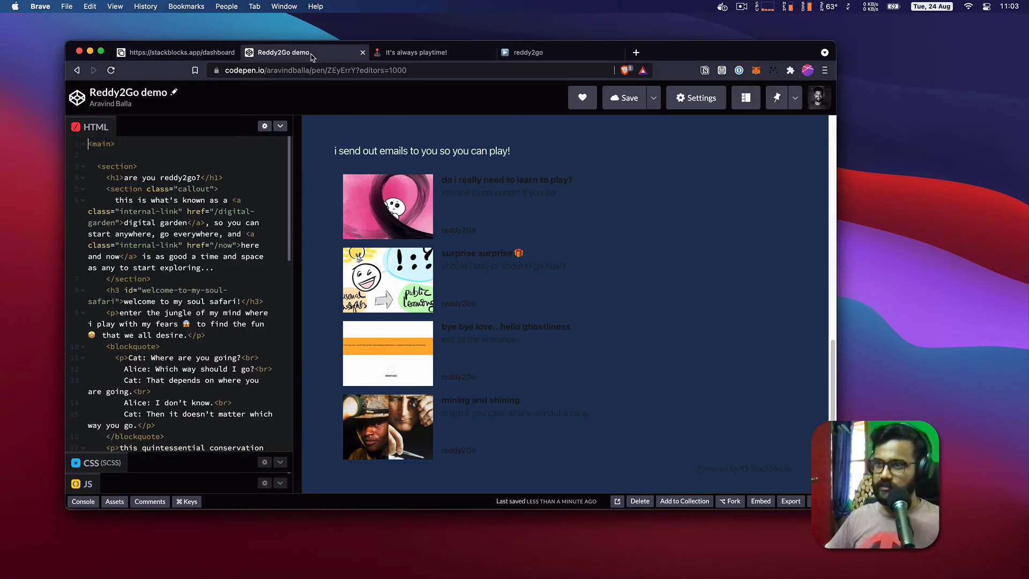
{"action": "left_click", "coordinate": [111, 71]}
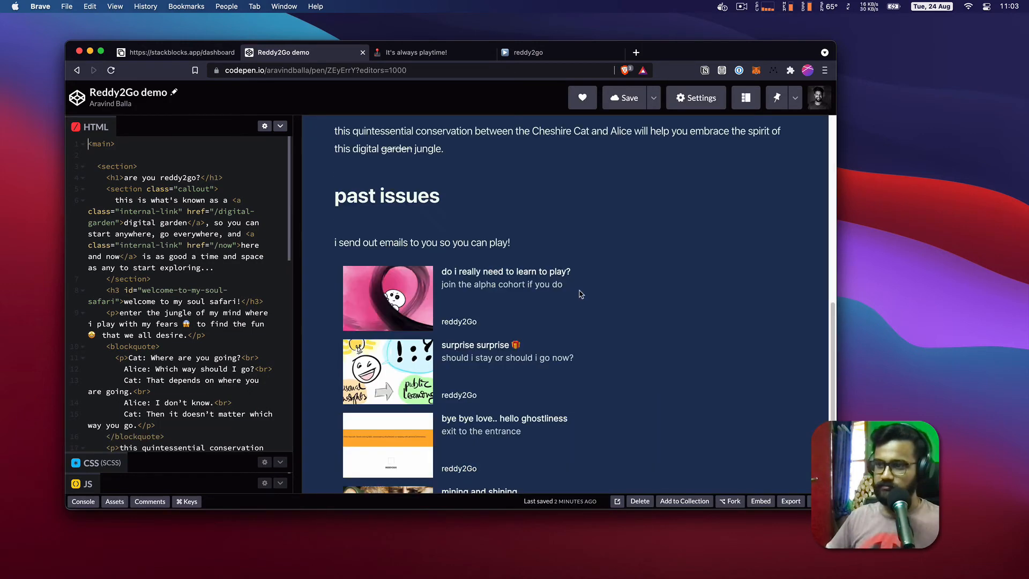
{"action": "scroll", "scroll_direction": "down", "scroll_amount": 3}
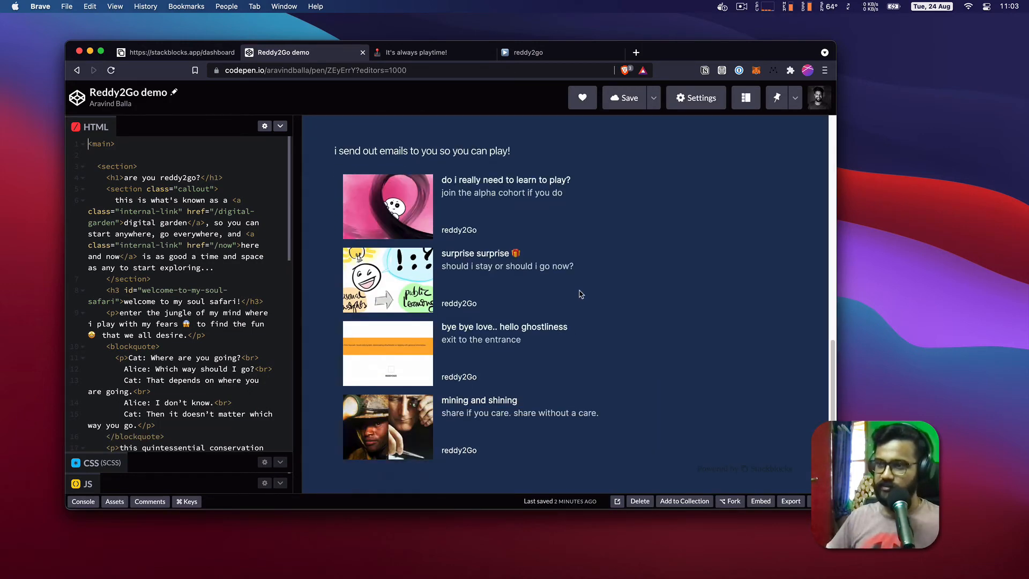
{"action": "mouse_move", "coordinate": [542, 248]}
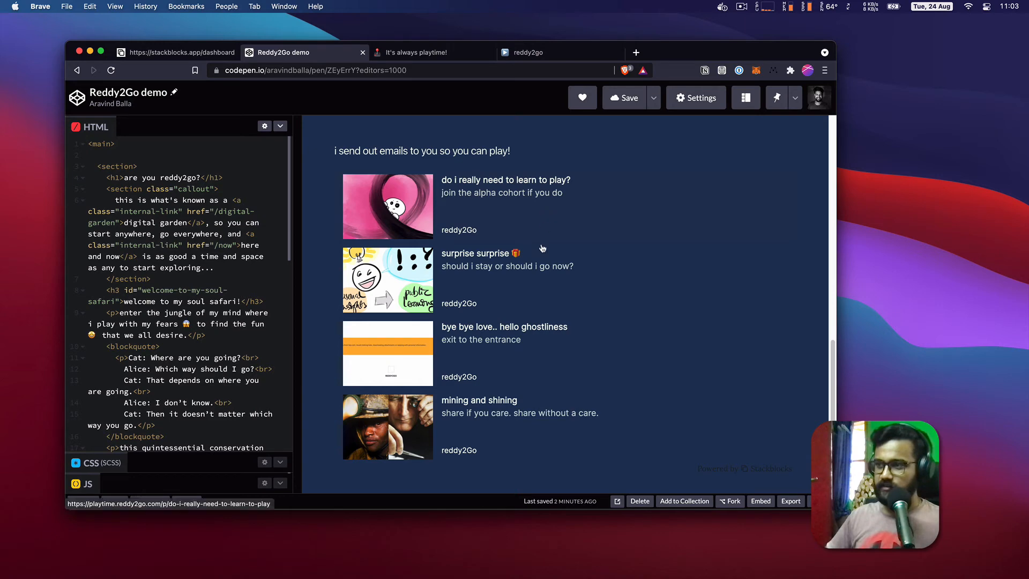
{"action": "left_click", "coordinate": [634, 52]}
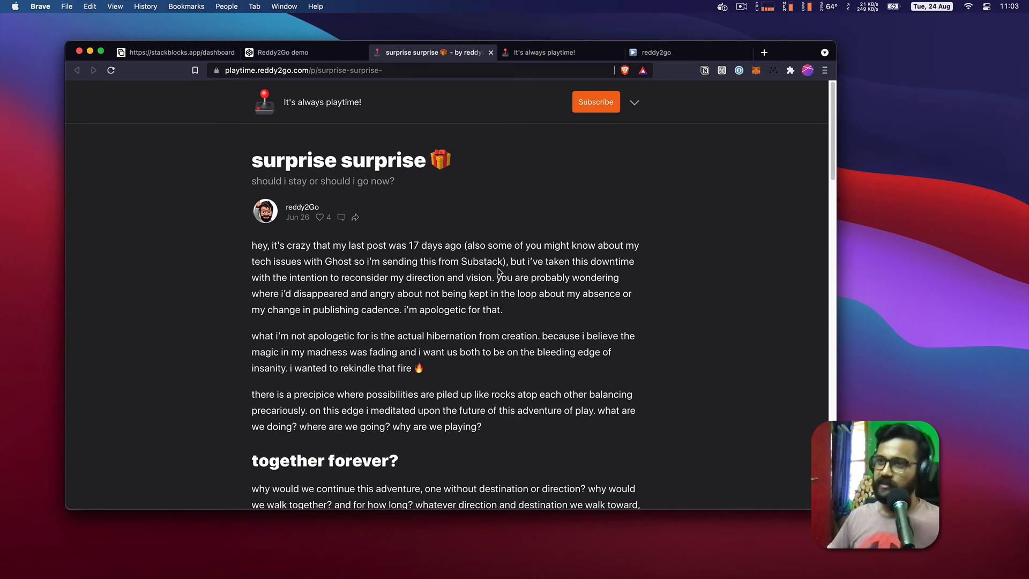
{"action": "left_click", "coordinate": [283, 53]}
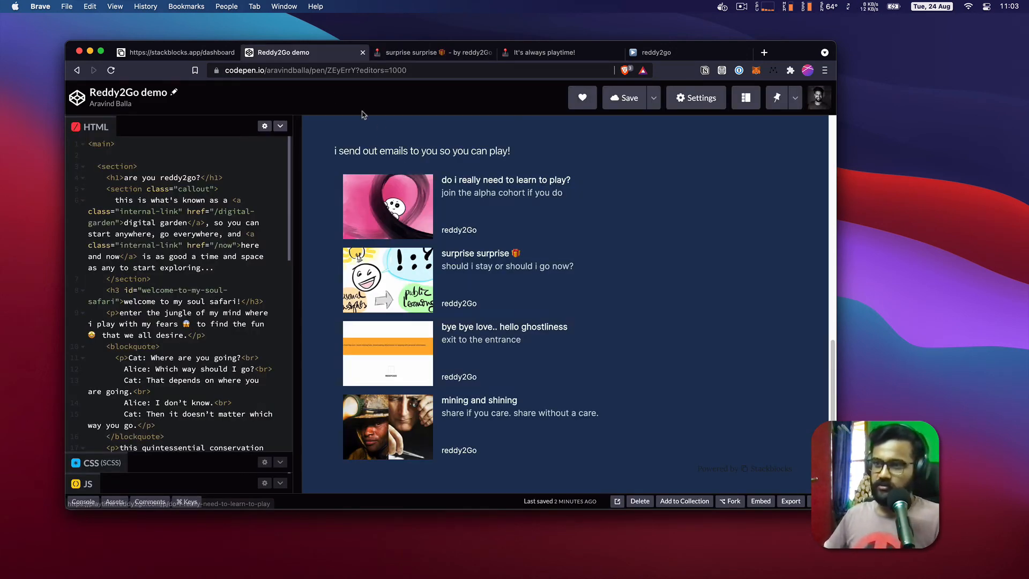
Inspect a post image's class in Stackblocks and start the Custom CSS editor.
{"action": "left_click", "coordinate": [174, 52]}
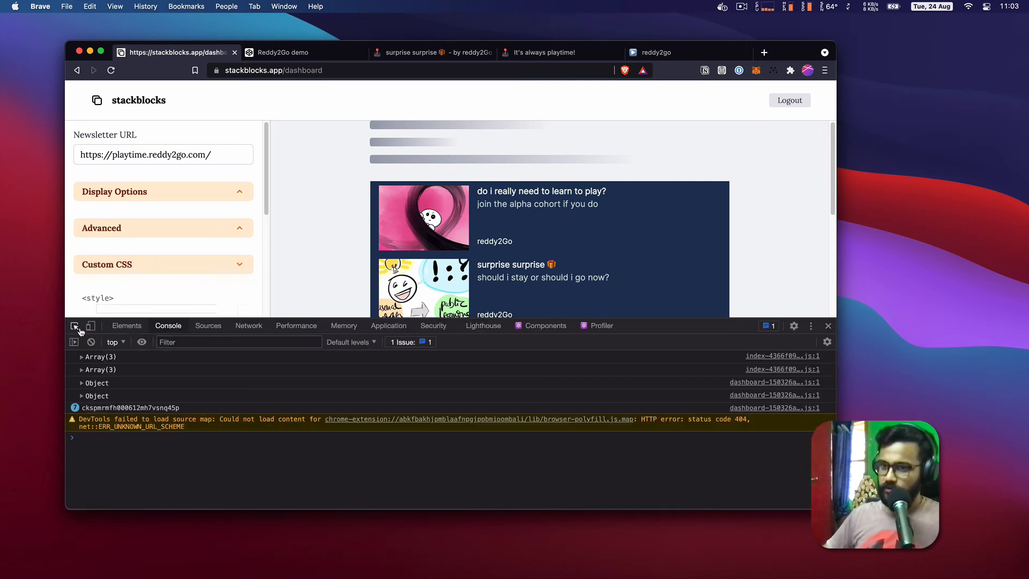
{"action": "left_click", "coordinate": [126, 325]}
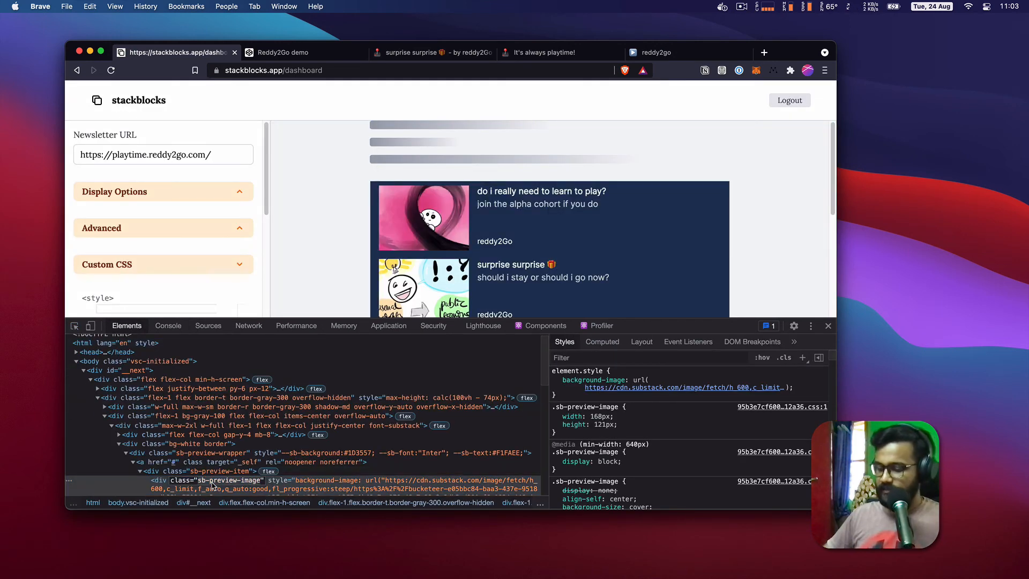
{"action": "left_click", "coordinate": [828, 325]}
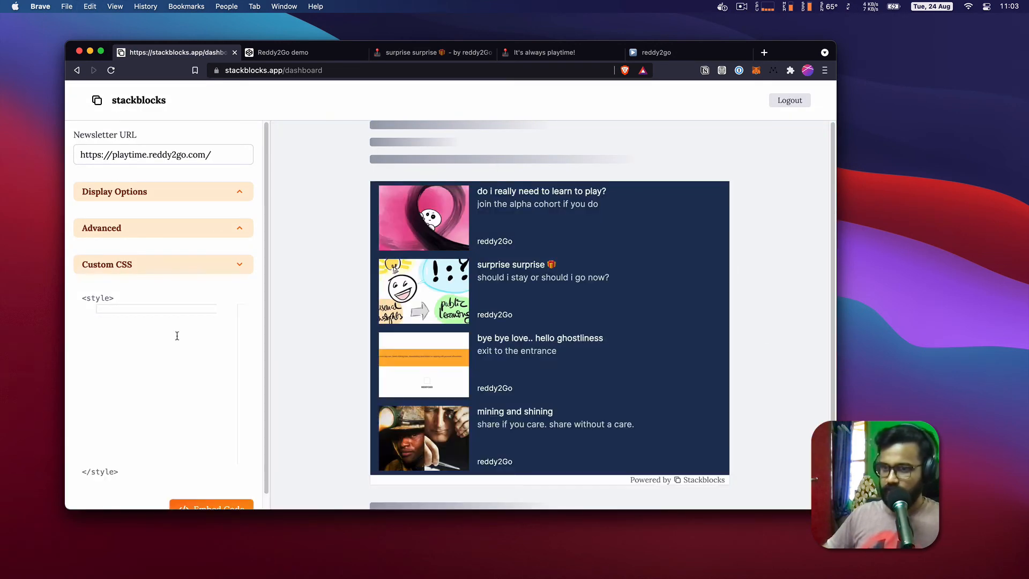
Write .sb-preview-image { border-radius: 8px; } in Custom CSS and save the changes.
{"action": "type", "text": ".sb-preview-image"}
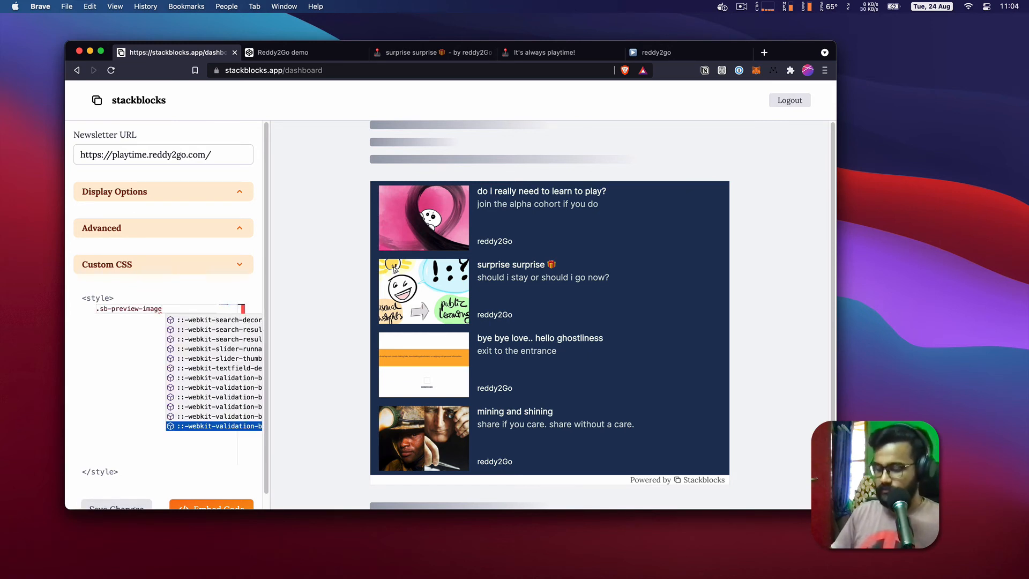
{"action": "type", "text": "bor"}
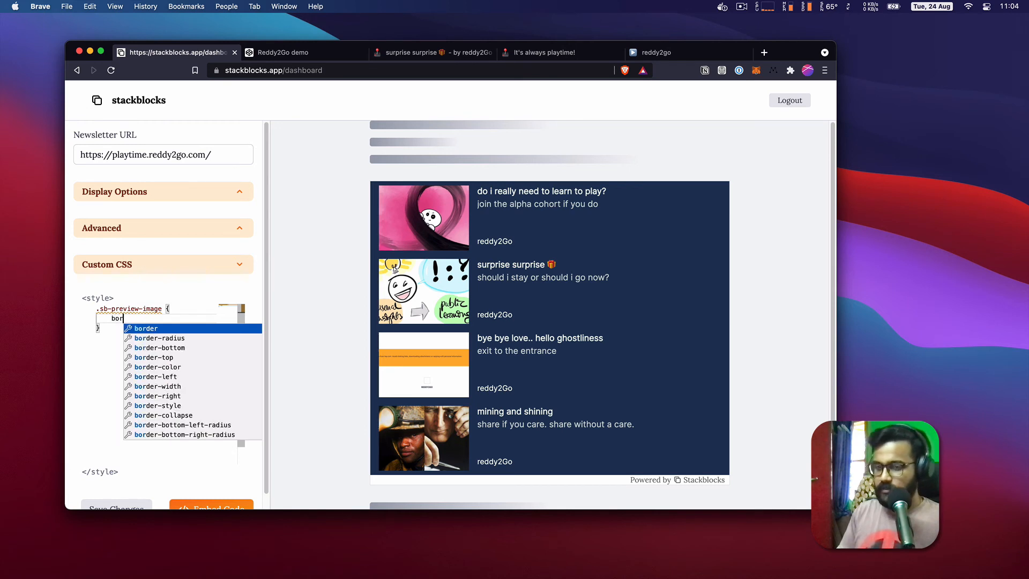
{"action": "left_click", "coordinate": [159, 338]}
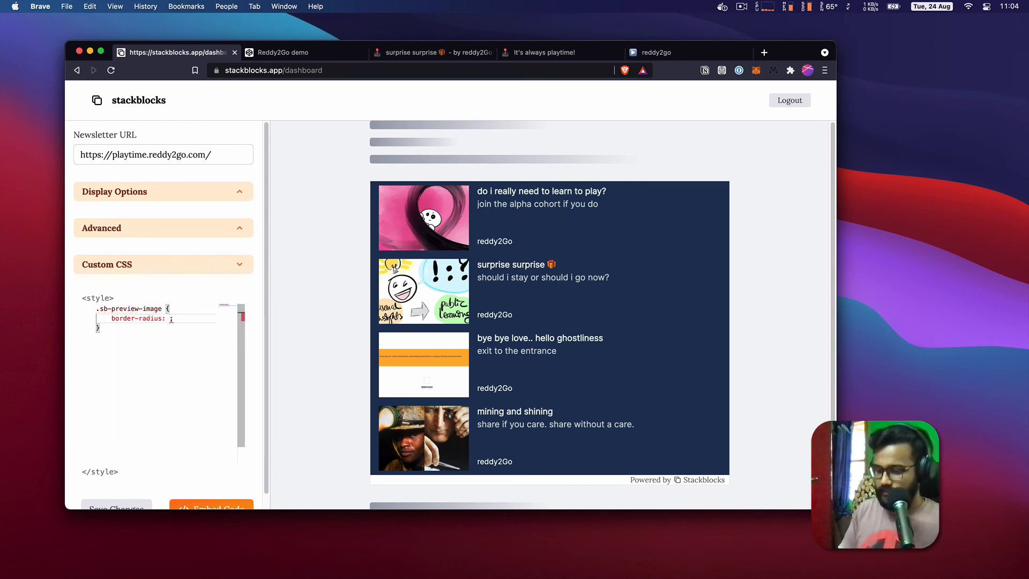
{"action": "type", "text": "8px"}
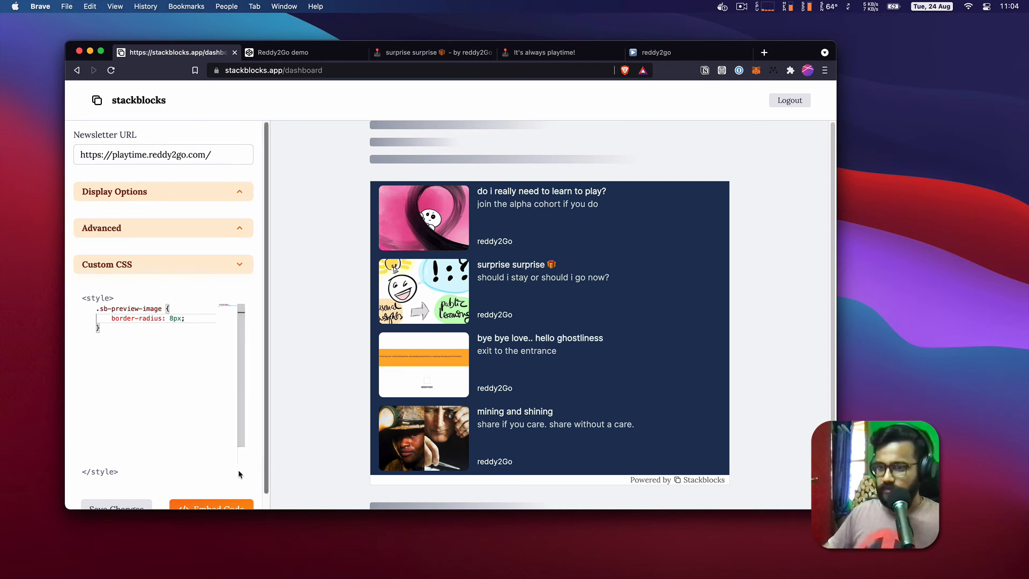
{"action": "left_click", "coordinate": [117, 509]}
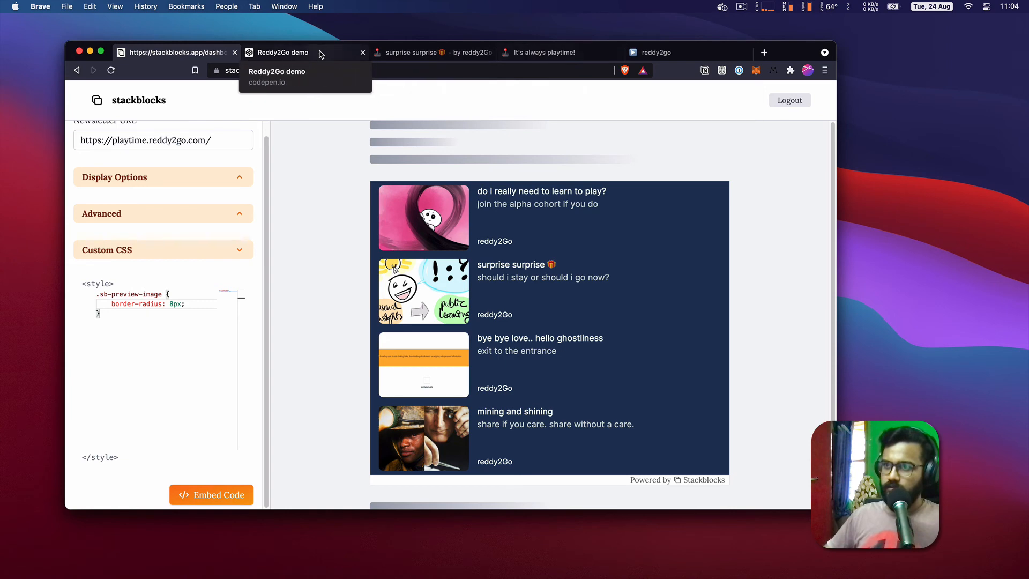
Preview the rounded post images in CodePen, then open the Stackblocks embed code dialog.
{"action": "left_click", "coordinate": [283, 53]}
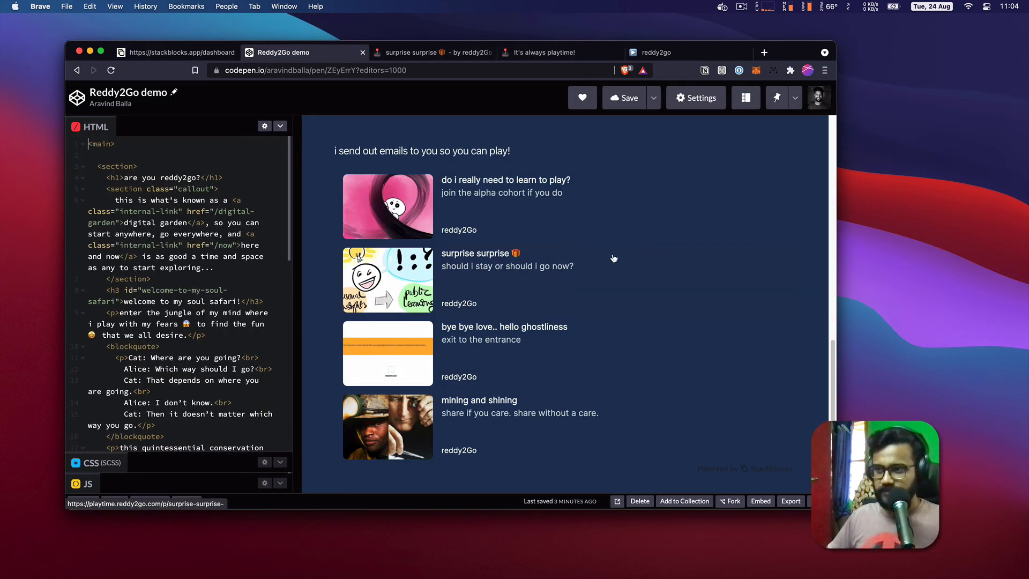
{"action": "mouse_move", "coordinate": [519, 240]}
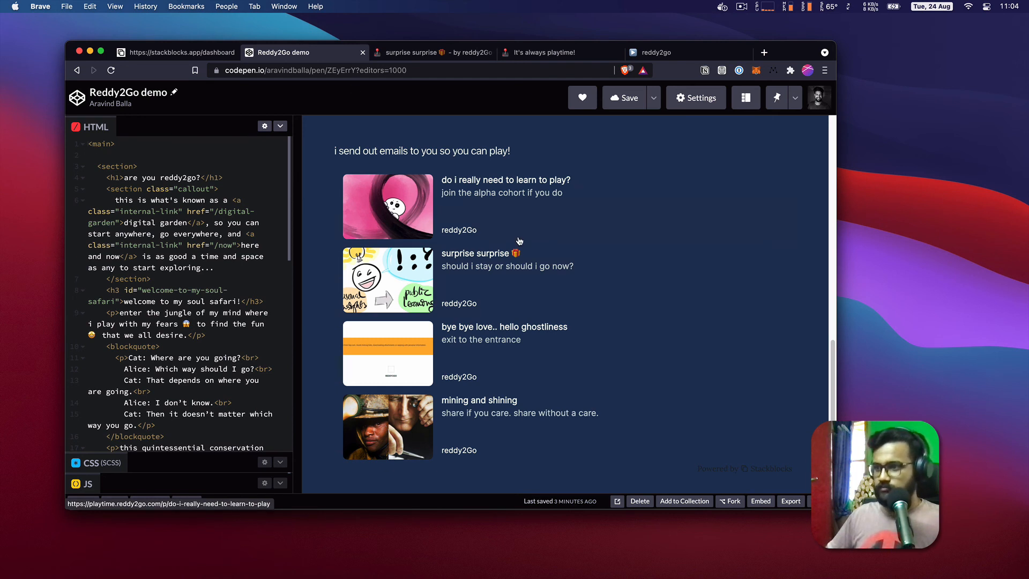
{"action": "mouse_move", "coordinate": [536, 278]}
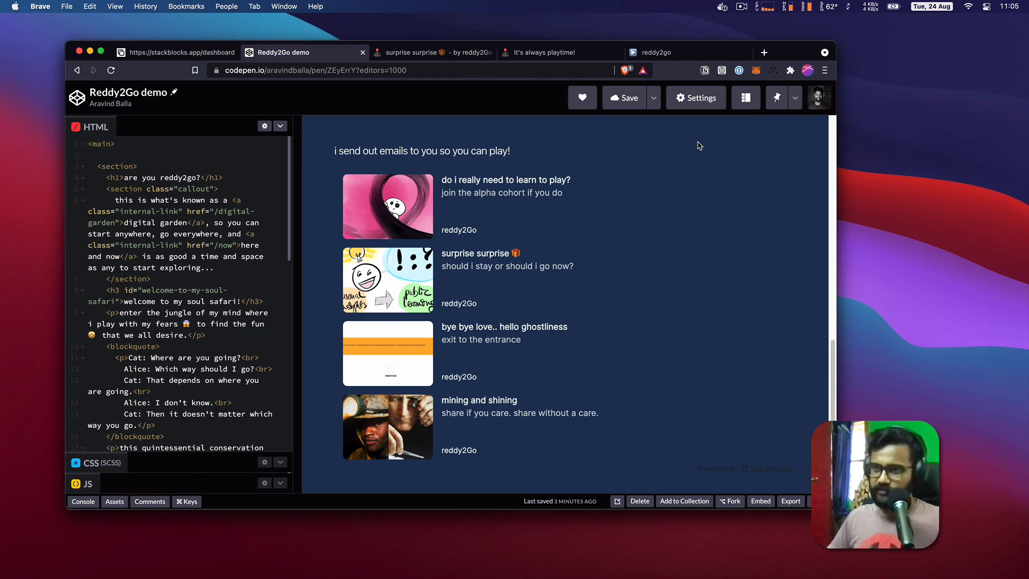
{"action": "left_click", "coordinate": [178, 52]}
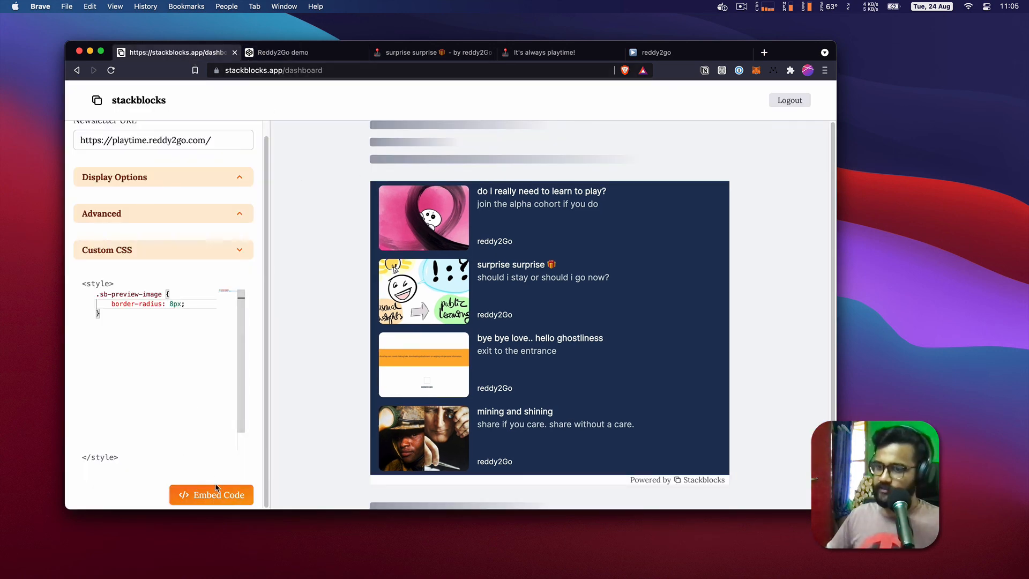
{"action": "left_click", "coordinate": [211, 494]}
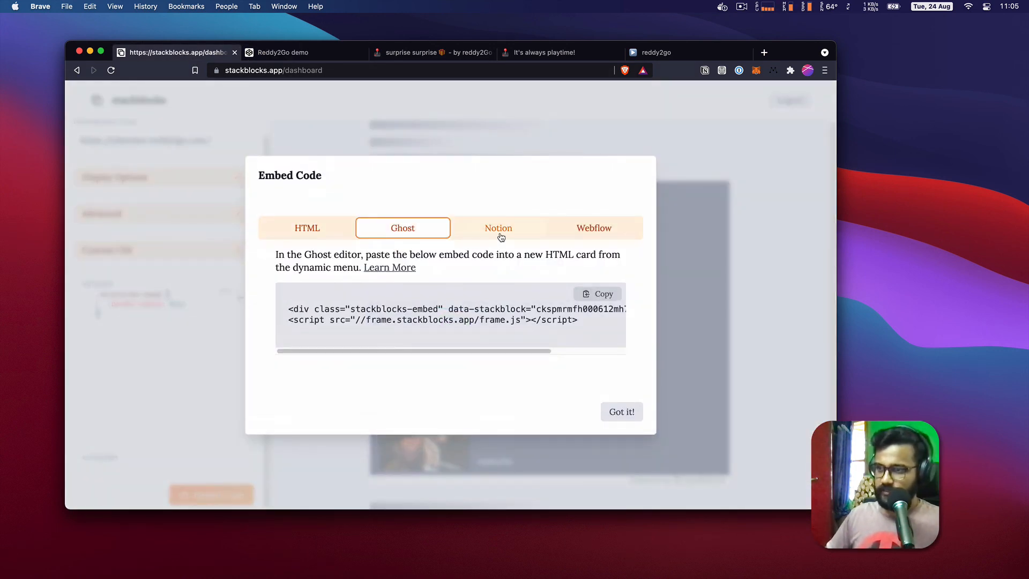